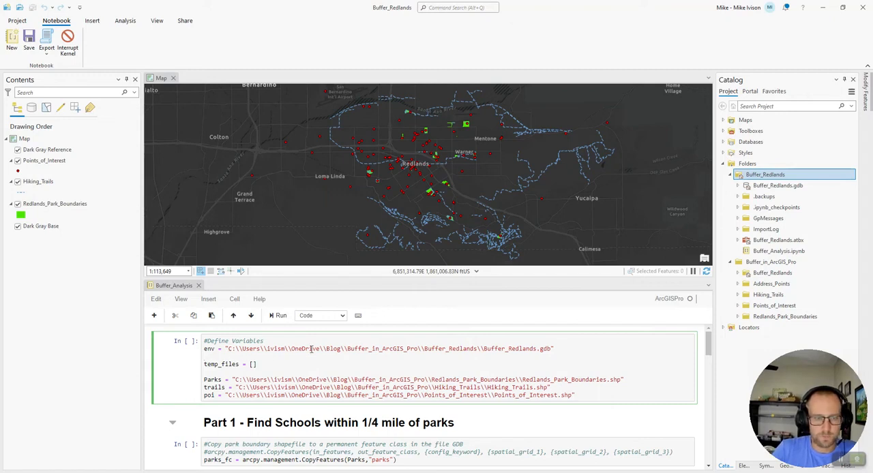
Run the Define Variables cell setting the geodatabase workspace, temp-file list and shapefile paths.
{"action": "left_click_drag", "start_coordinate": [484, 349], "coordinate": [551, 350]}
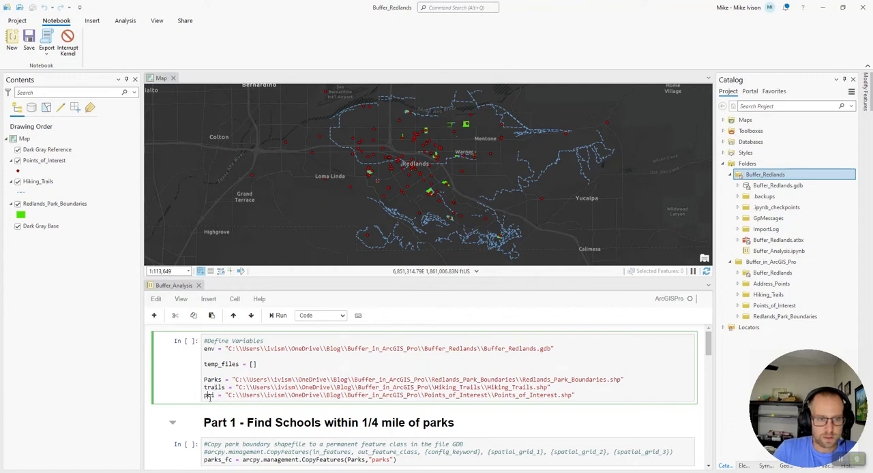
{"action": "mouse_move", "coordinate": [174, 404]}
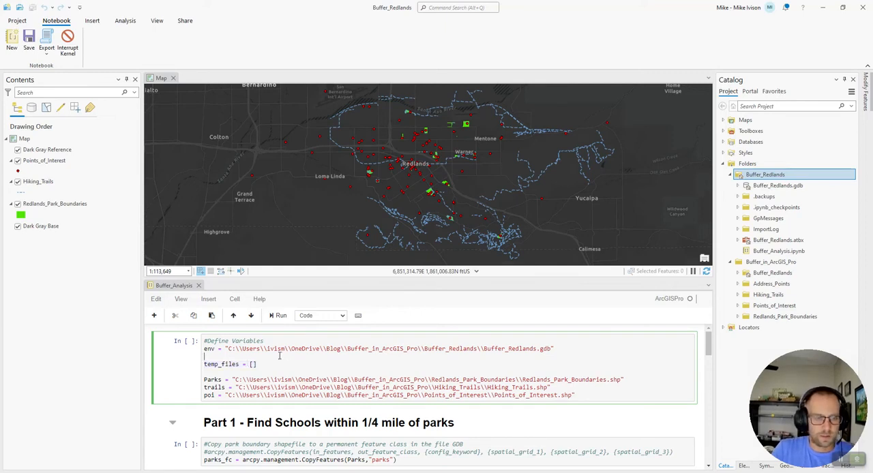
{"action": "left_click", "coordinate": [277, 316]}
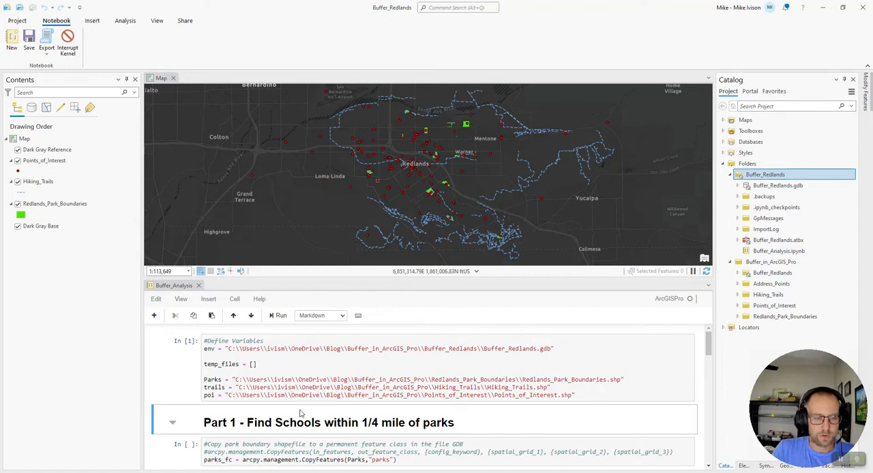
{"action": "scroll", "scroll_direction": "down", "scroll_amount": 3}
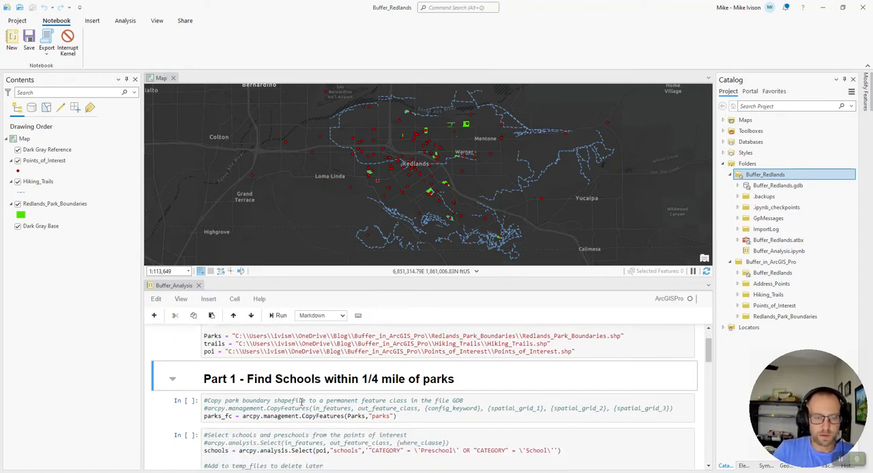
{"action": "left_click", "coordinate": [279, 316]}
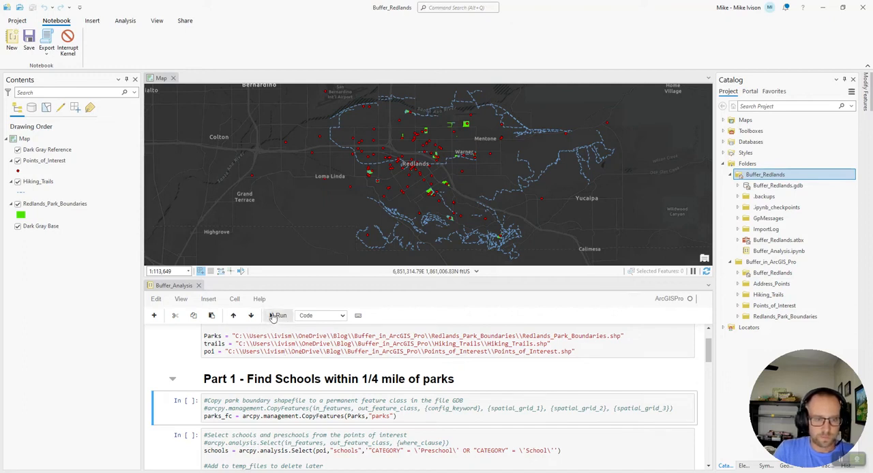
{"action": "mouse_move", "coordinate": [277, 316]}
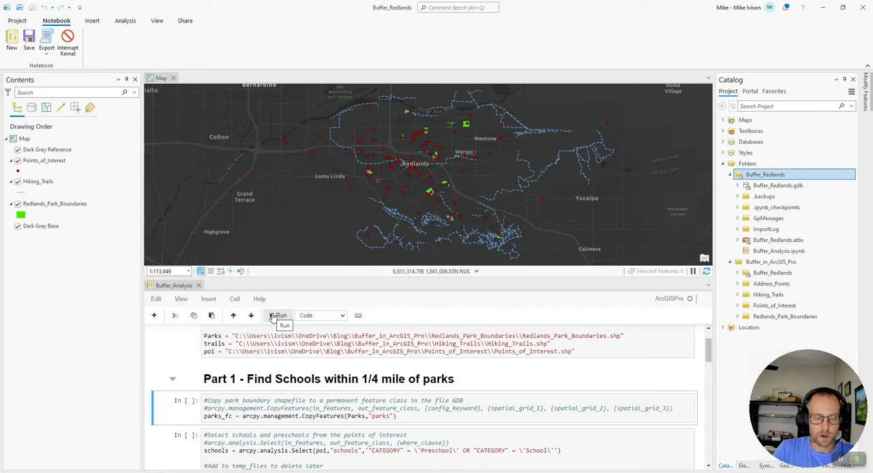
Run the CopyFeatures cell writing park boundaries into the geodatabase as parks.
{"action": "left_click", "coordinate": [278, 317]}
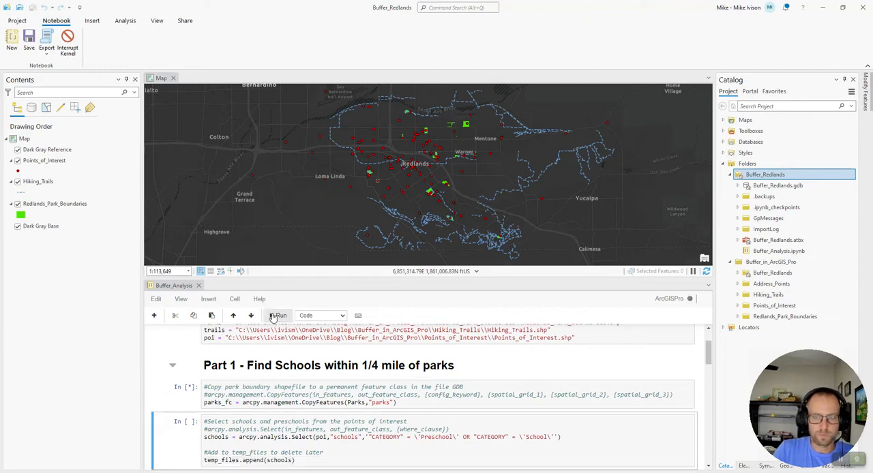
{"action": "left_click", "coordinate": [278, 316]}
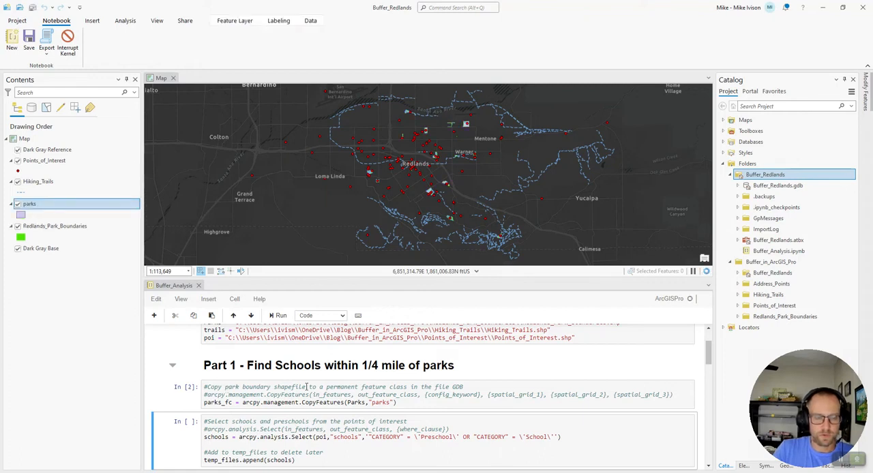
{"action": "left_click", "coordinate": [739, 185]}
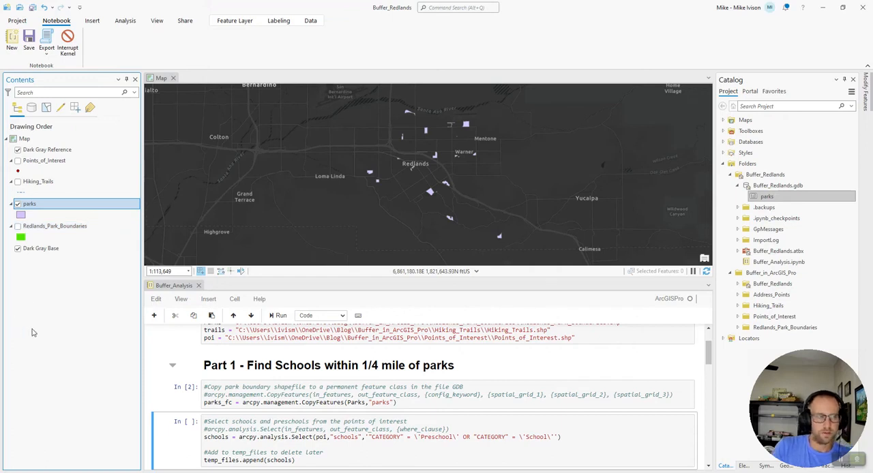
{"action": "scroll", "scroll_direction": "down", "scroll_amount": 3}
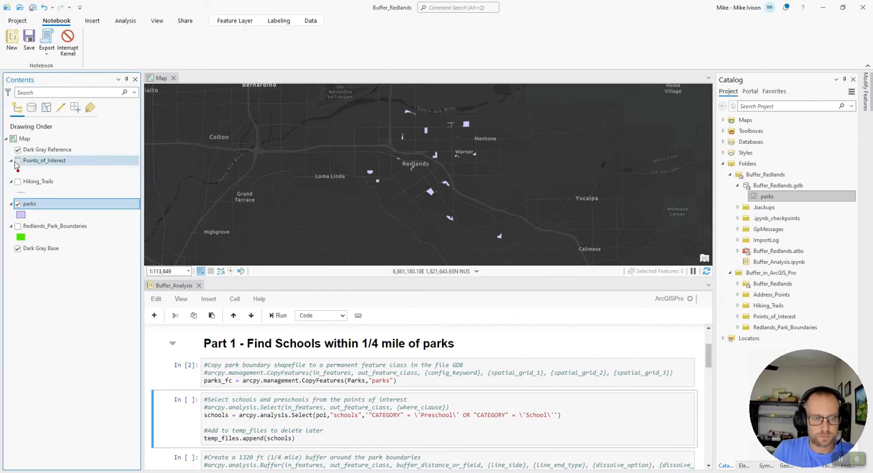
Show points of interest on the map and run the arcpy.analysis.Select cell for schools and preschools.
{"action": "left_click", "coordinate": [17, 161]}
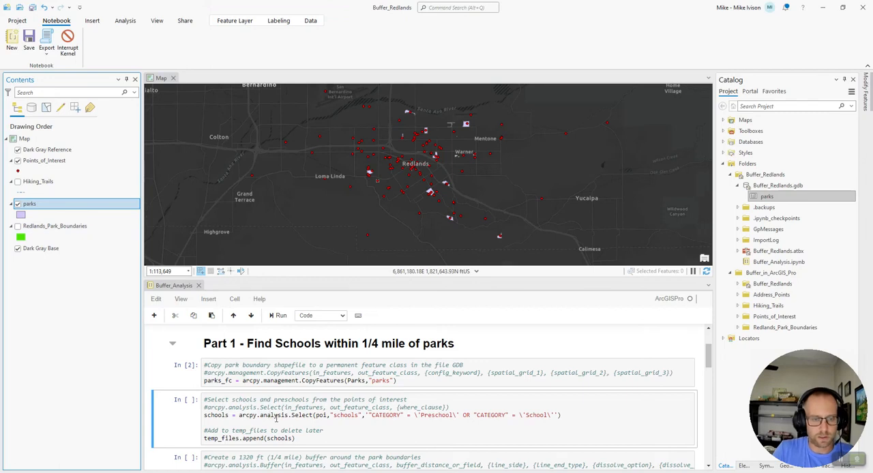
{"action": "mouse_move", "coordinate": [311, 406]}
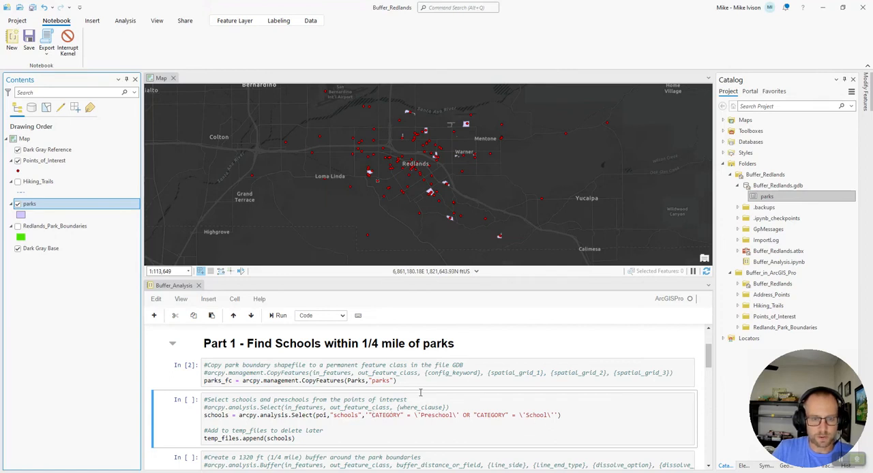
{"action": "left_click", "coordinate": [278, 315]}
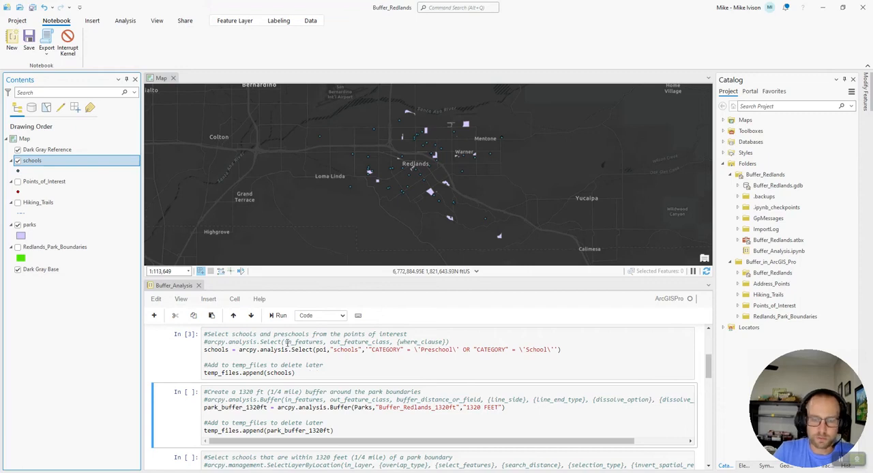
Run the 1320 ft park Buffer cell, then the SelectLayerByLocation cell, which raises a NameError.
{"action": "left_click", "coordinate": [278, 315]}
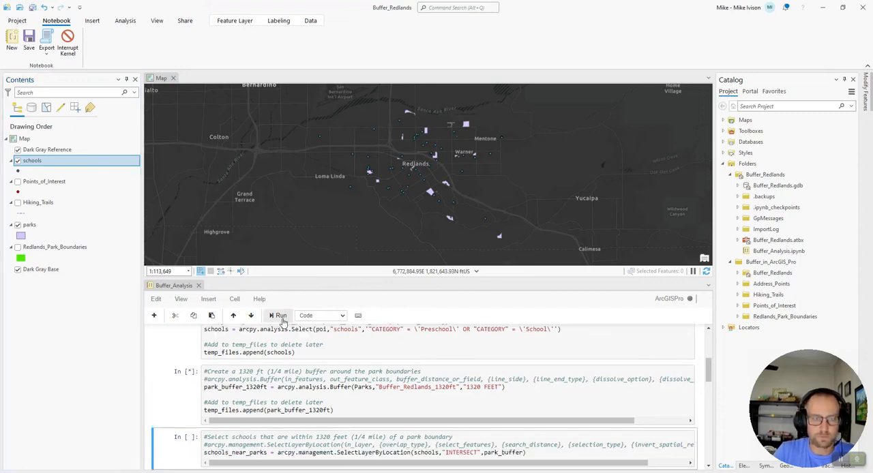
{"action": "left_click", "coordinate": [278, 316]}
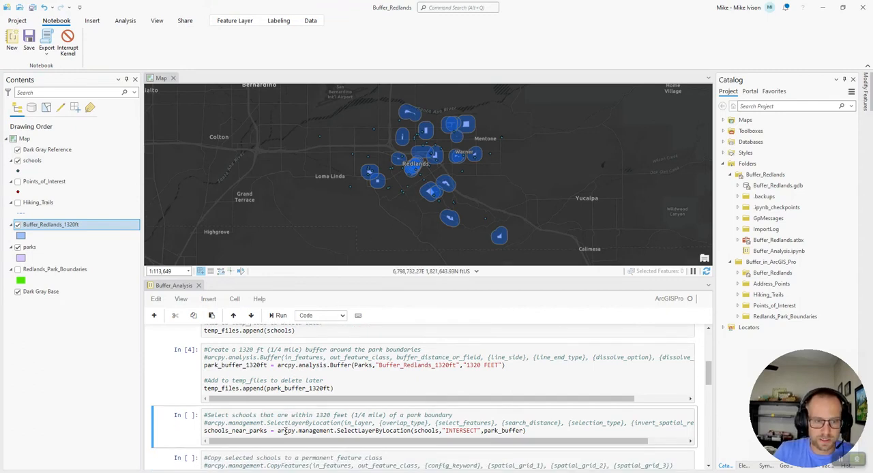
{"action": "scroll", "scroll_direction": "down", "scroll_amount": 3}
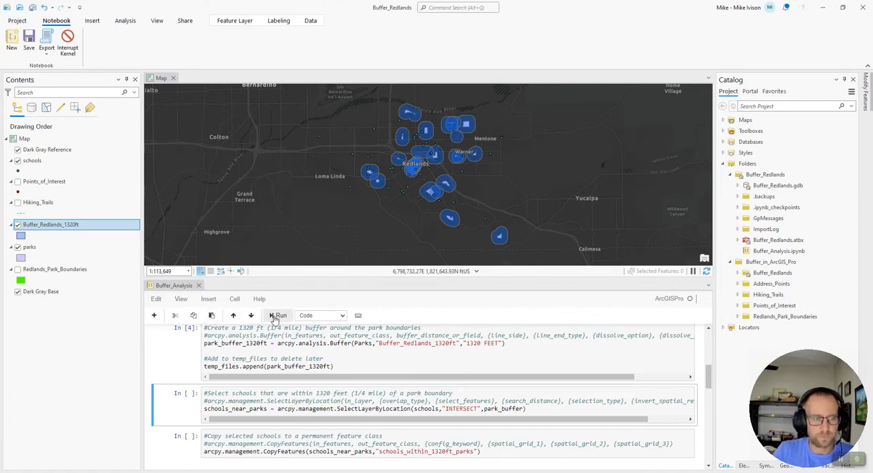
{"action": "left_click", "coordinate": [278, 316]}
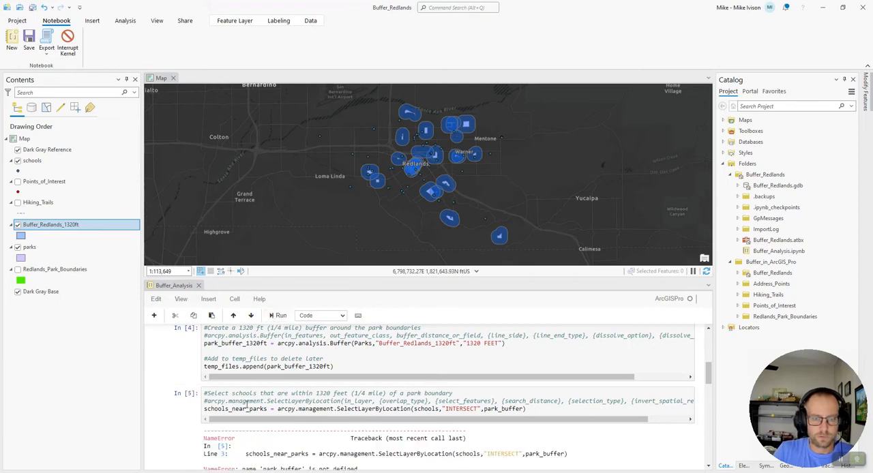
{"action": "scroll", "scroll_direction": "down", "scroll_amount": 3}
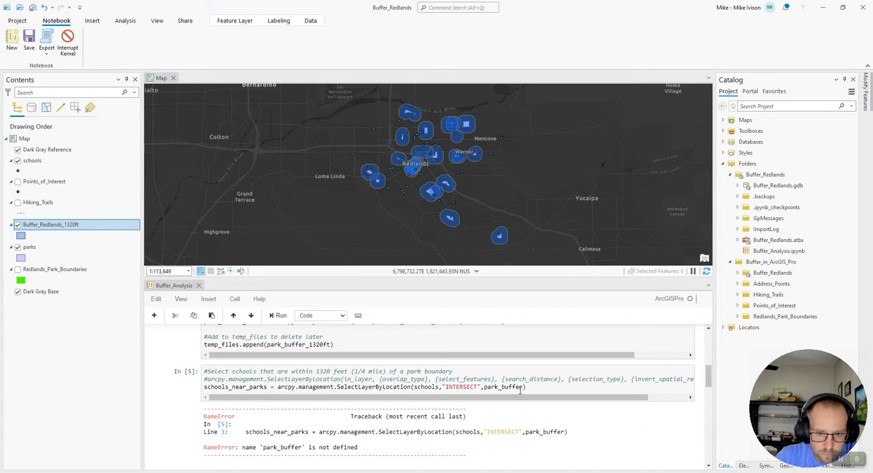
Correct park_buffer to park_buffer_1320ft and rerun the schools-within-buffer selection.
{"action": "left_click", "coordinate": [363, 349]}
{"action": "type", "text": "_"}
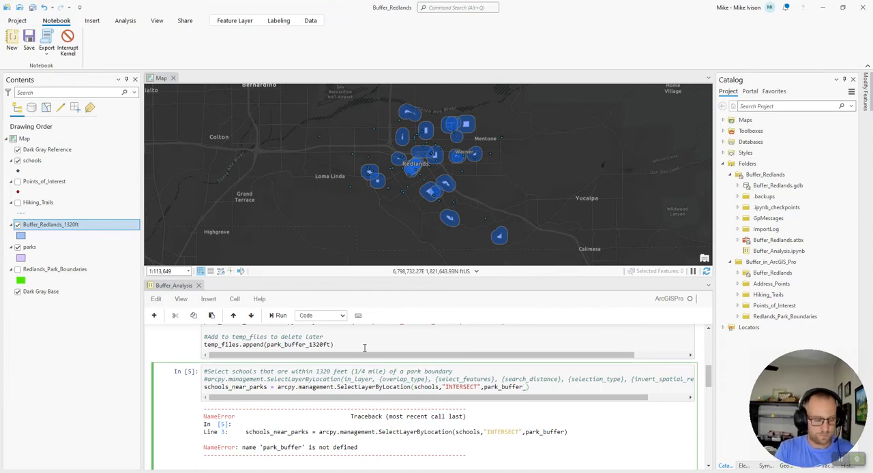
{"action": "type", "text": "1320ft"}
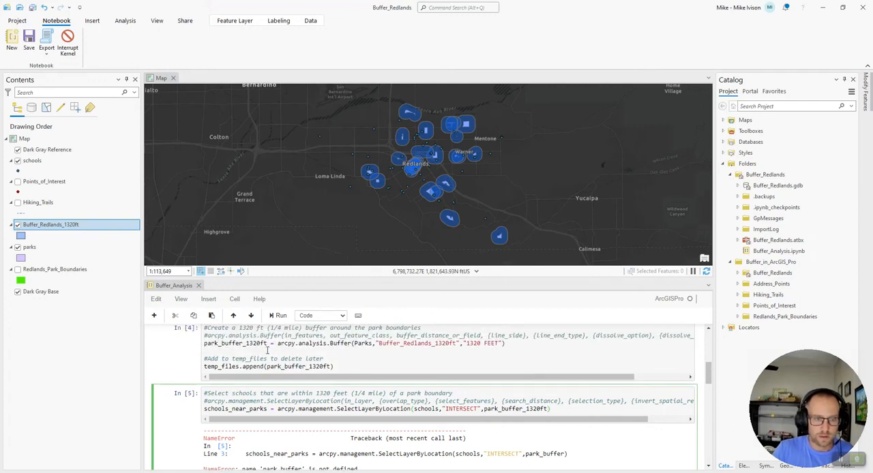
{"action": "scroll", "scroll_direction": "down", "scroll_amount": 3}
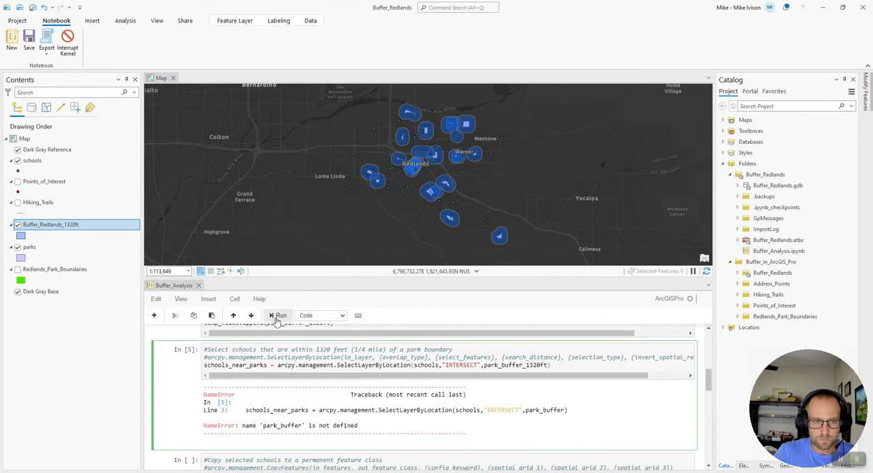
{"action": "left_click", "coordinate": [277, 317]}
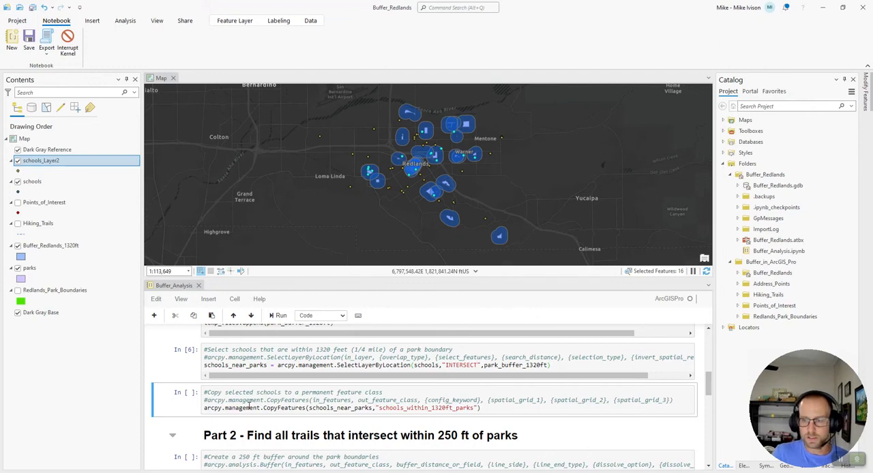
Save the notebook and run the cell copying selected schools to schools_within_1320ft_parks.
{"action": "key", "text": "ctrl+s"}
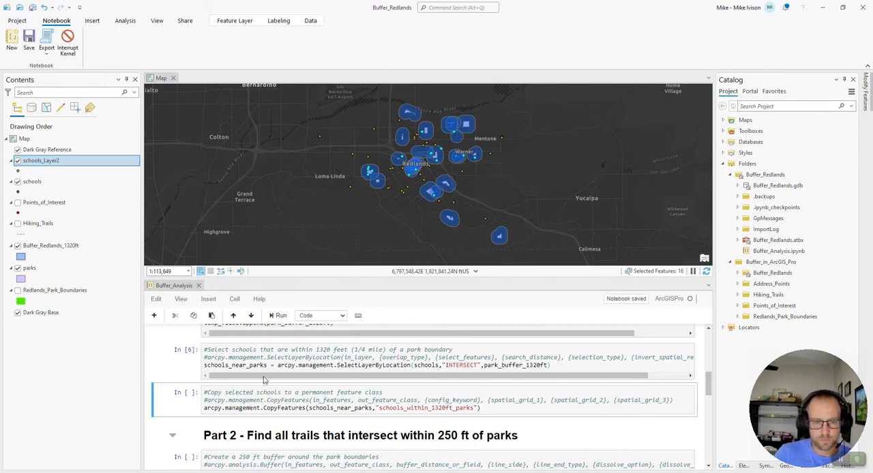
{"action": "left_click", "coordinate": [278, 316]}
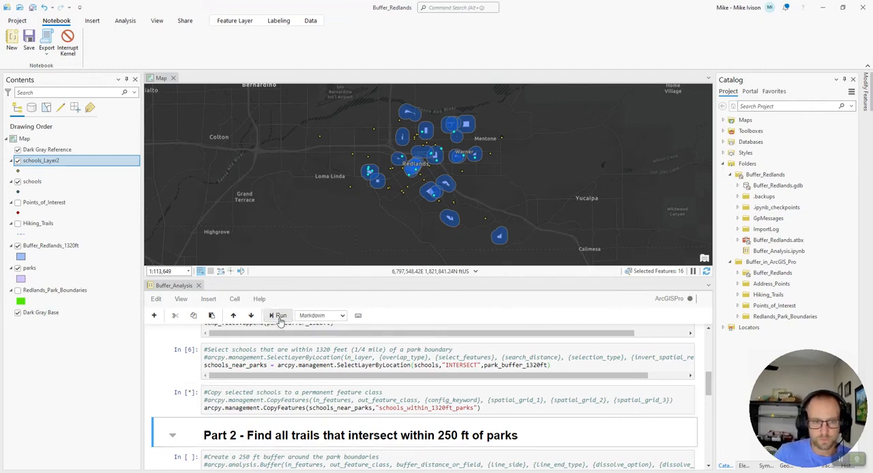
{"action": "left_click", "coordinate": [278, 316]}
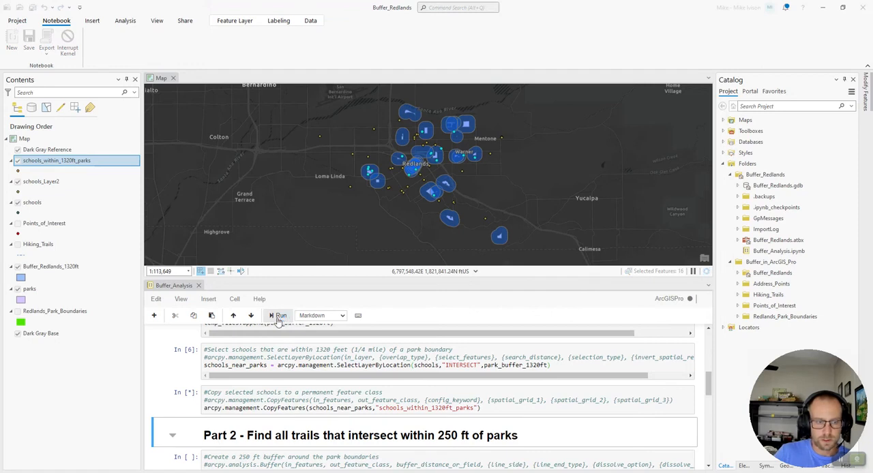
{"action": "left_click", "coordinate": [279, 316]}
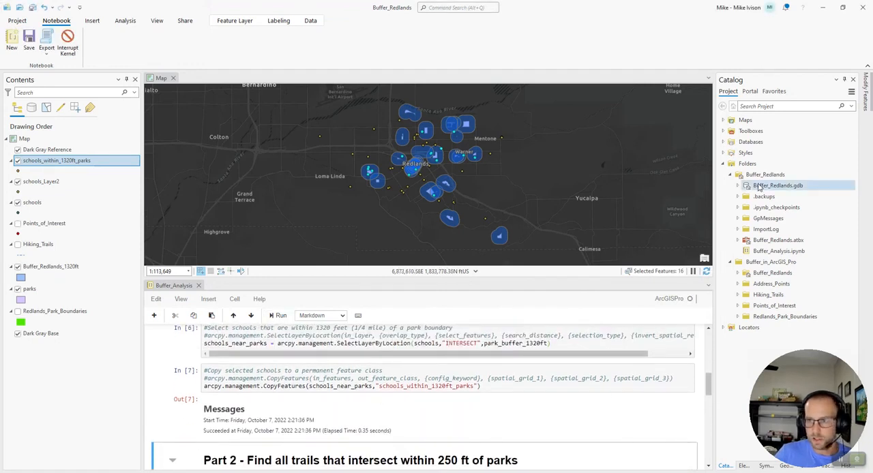
Expand Buffer_Redlands.gdb in Catalog and inspect its feature classes for schools_within_1320ft_parks.
{"action": "left_click", "coordinate": [739, 185]}
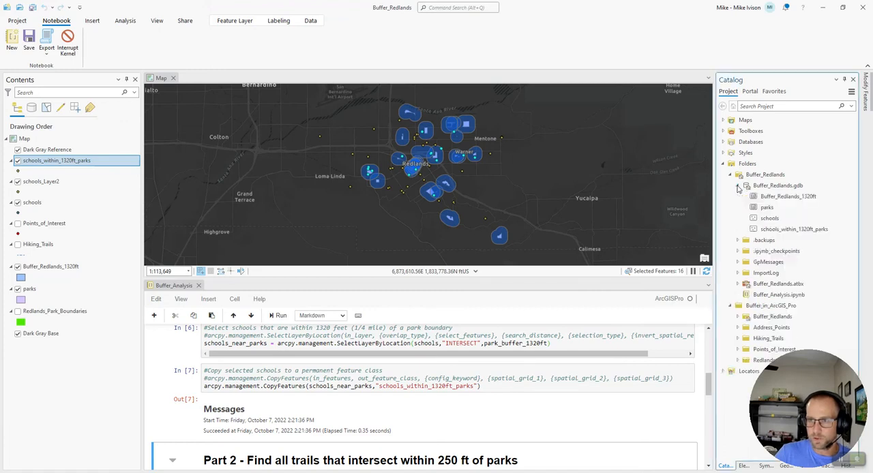
{"action": "left_click", "coordinate": [766, 208]}
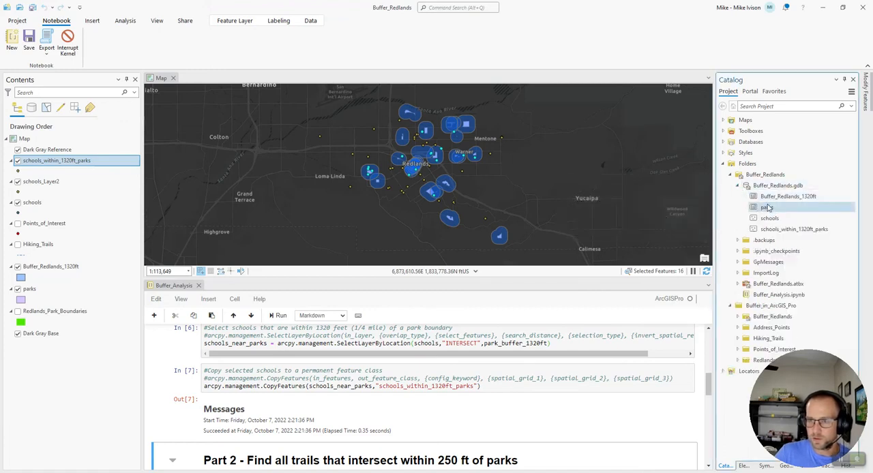
{"action": "mouse_move", "coordinate": [769, 207]}
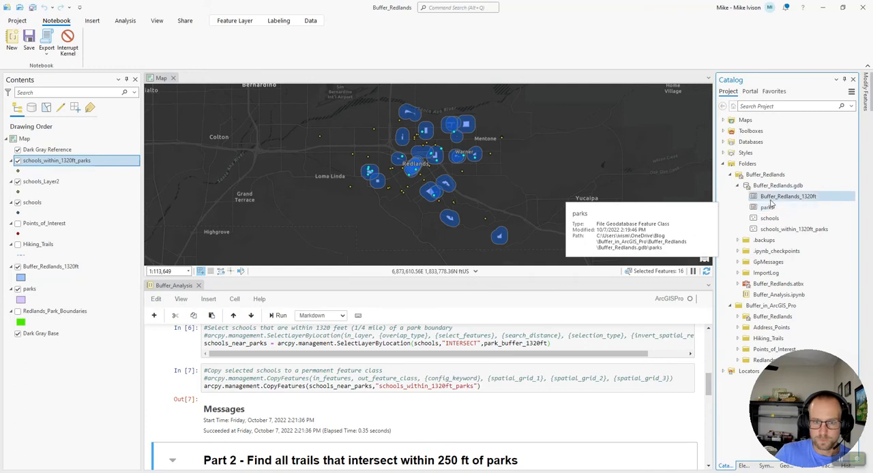
{"action": "left_click", "coordinate": [793, 230]}
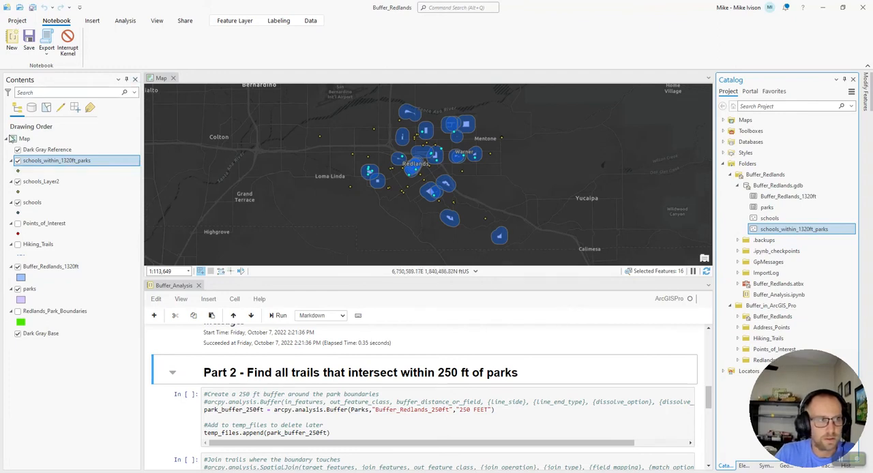
Run the Part 2 cell buffering park boundaries by 250 FEET into Buffer_Redlands_250ft.
{"action": "left_click", "coordinate": [41, 181]}
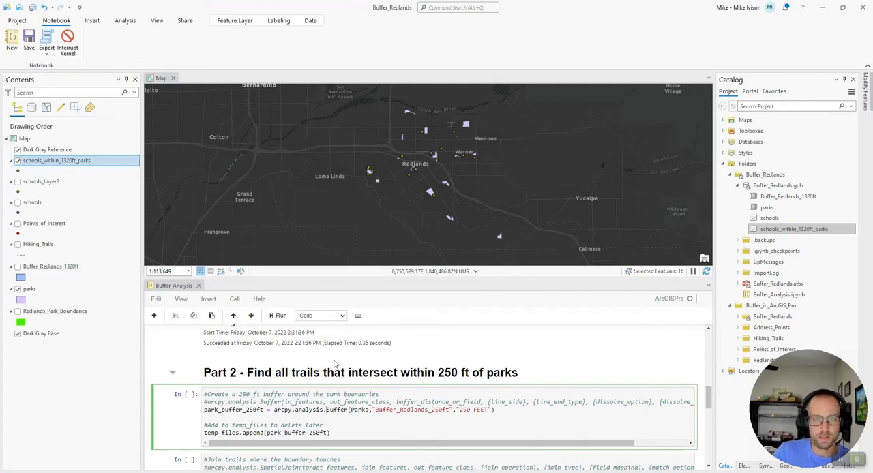
{"action": "mouse_move", "coordinate": [322, 358]}
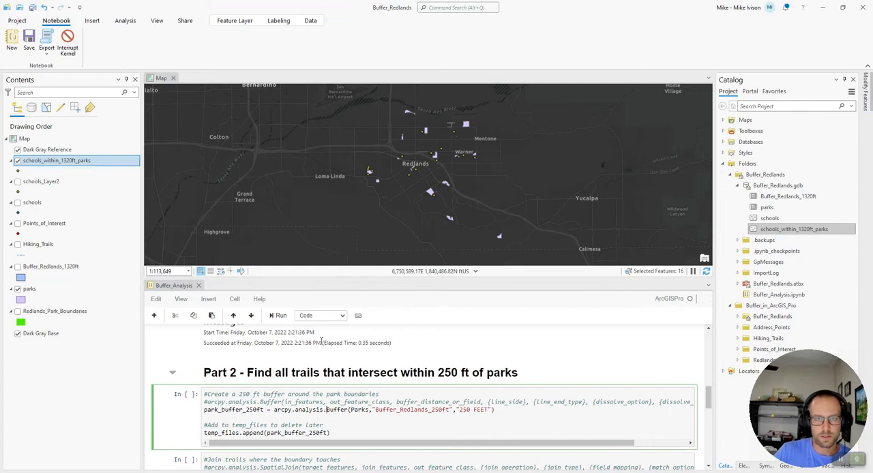
{"action": "left_click", "coordinate": [278, 317]}
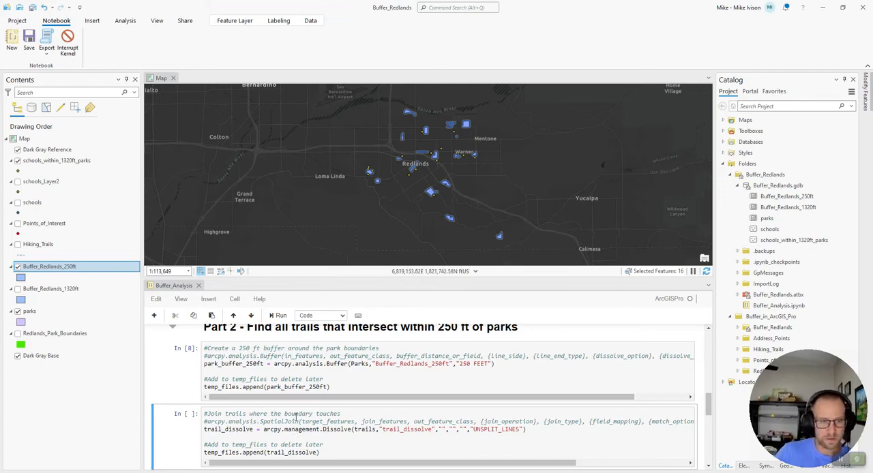
{"action": "scroll", "scroll_direction": "down", "scroll_amount": 3}
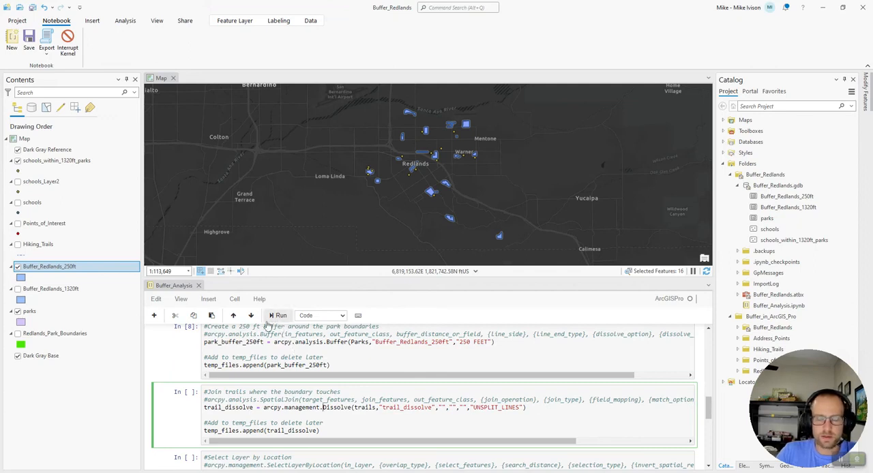
{"action": "mouse_move", "coordinate": [281, 317]}
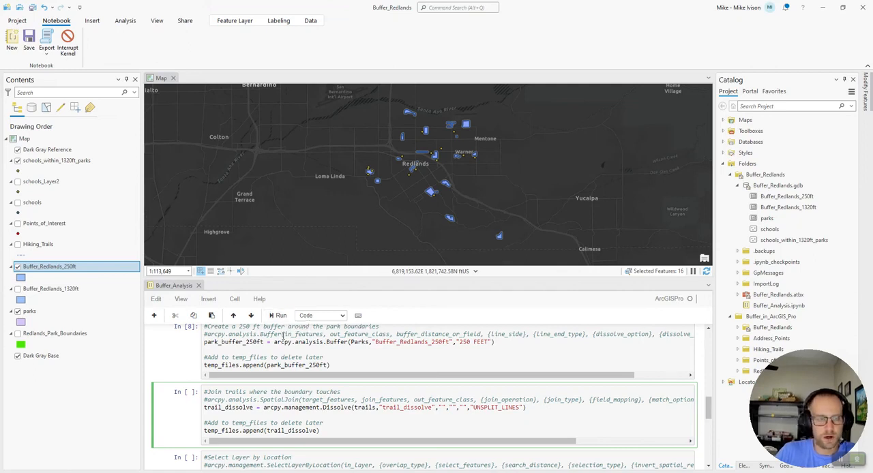
{"action": "left_click", "coordinate": [275, 317]}
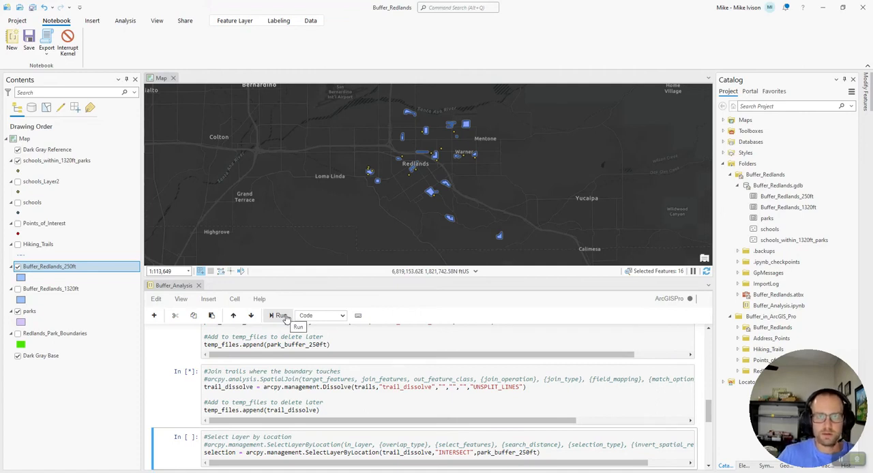
Run the Dissolve cell creating trail_dissolve and select a single trail on the map.
{"action": "left_click", "coordinate": [277, 316]}
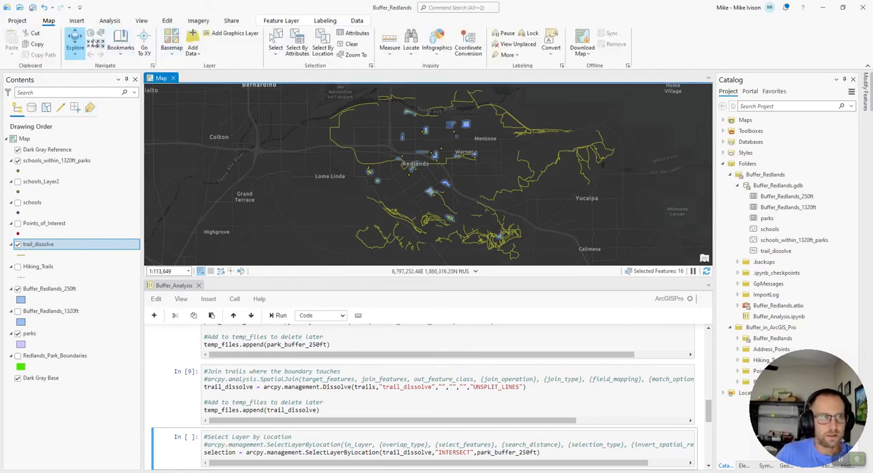
{"action": "left_click", "coordinate": [270, 40]}
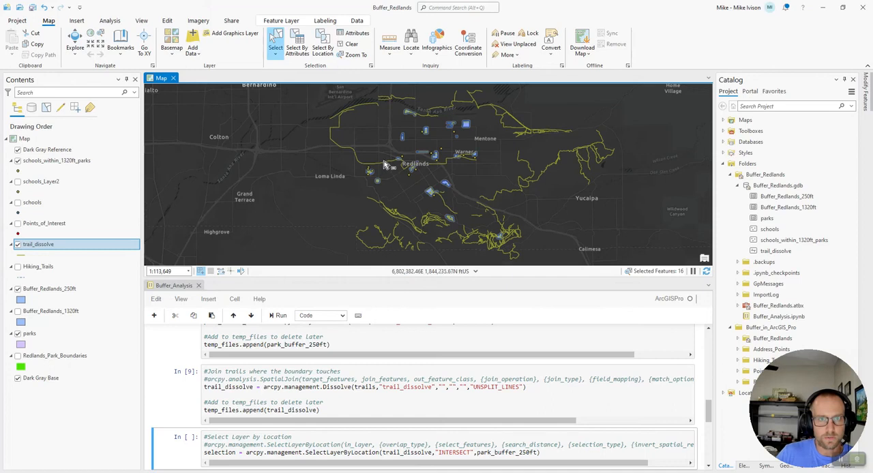
{"action": "left_click", "coordinate": [385, 164]}
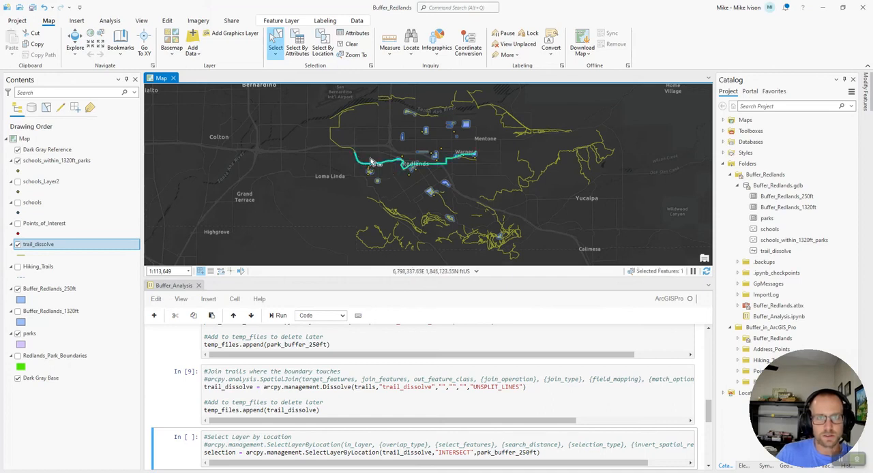
{"action": "mouse_move", "coordinate": [420, 170]}
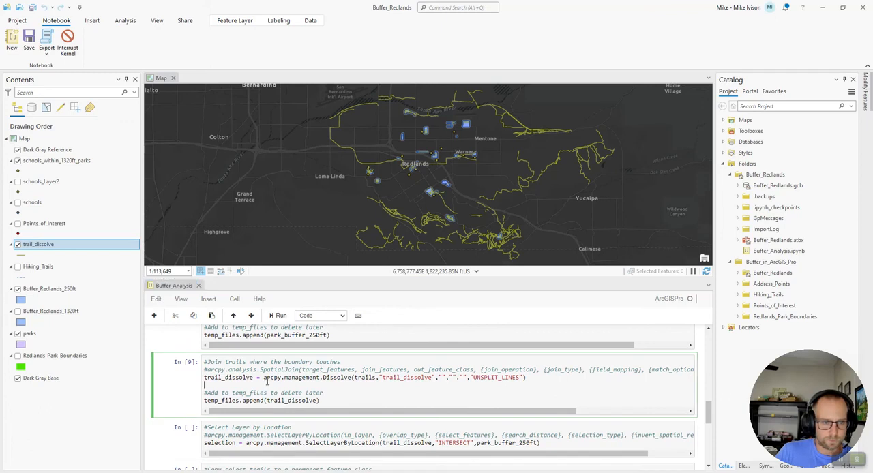
Run the Select Layer By Location cell selecting the 124 trails intersecting the 250 ft park buffers.
{"action": "scroll", "scroll_direction": "down", "scroll_amount": 3}
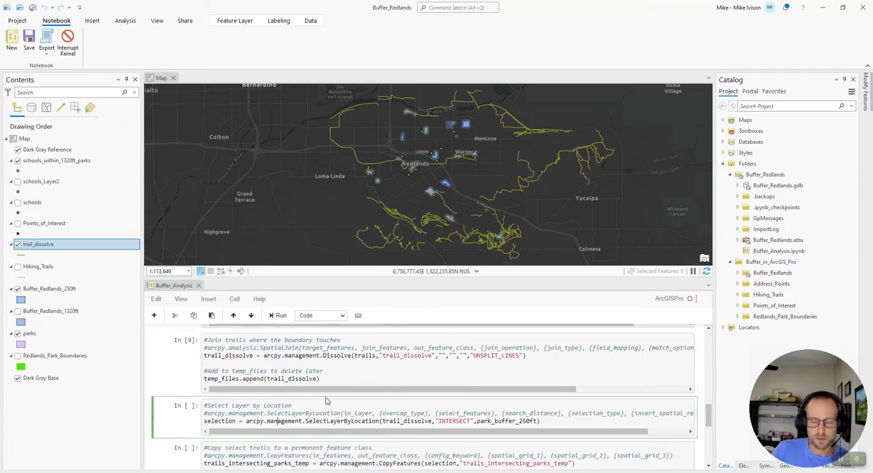
{"action": "mouse_move", "coordinate": [278, 317]}
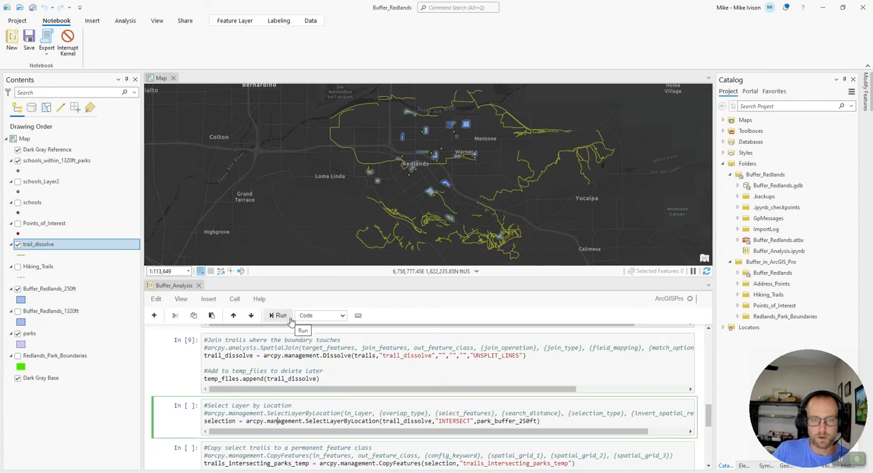
{"action": "mouse_move", "coordinate": [284, 318]}
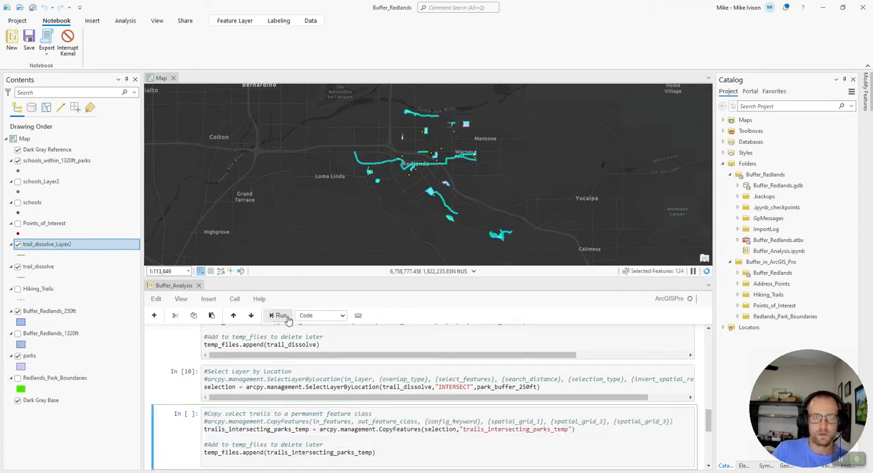
{"action": "left_click", "coordinate": [278, 317]}
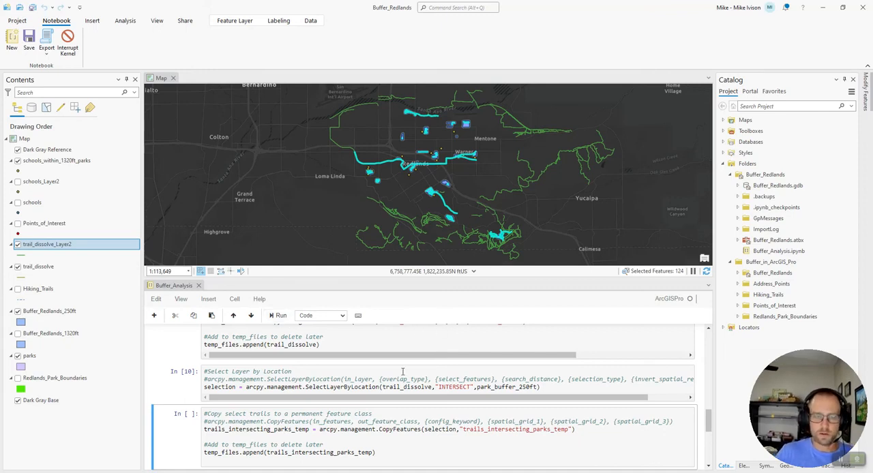
{"action": "scroll", "scroll_direction": "down", "scroll_amount": 3}
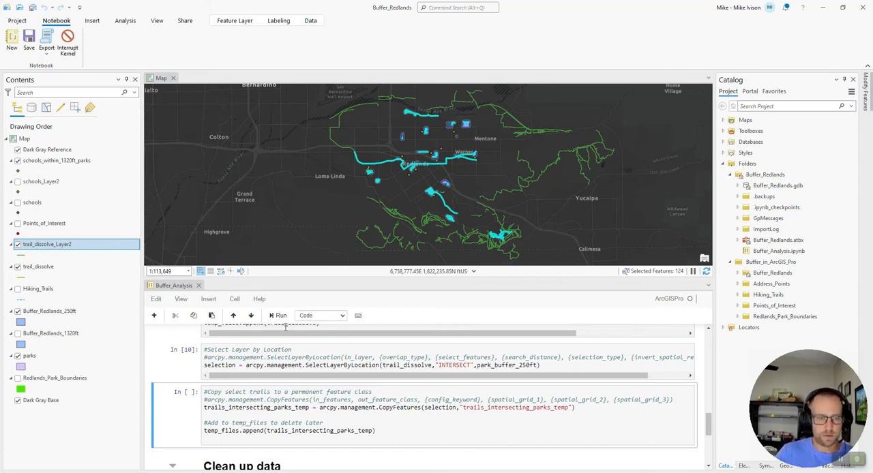
Run Copy Features to save selected trails as trails_intersecting_parks_temp and refresh the geodatabase listing.
{"action": "left_click", "coordinate": [278, 316]}
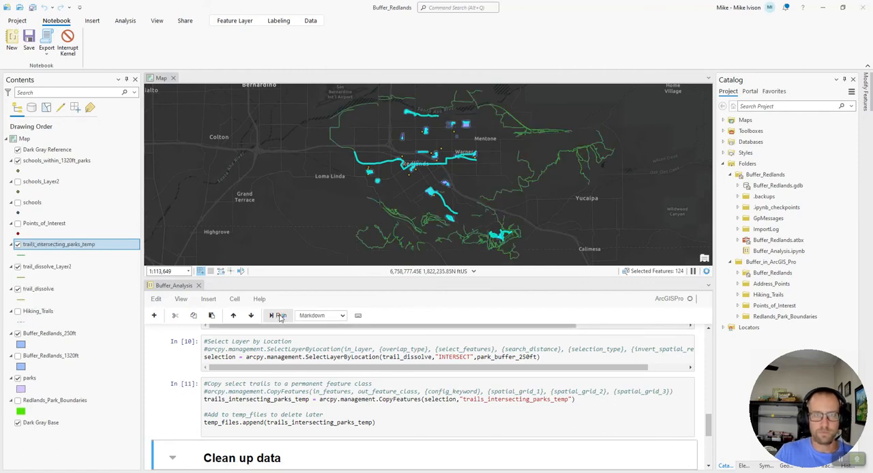
{"action": "mouse_move", "coordinate": [736, 207]}
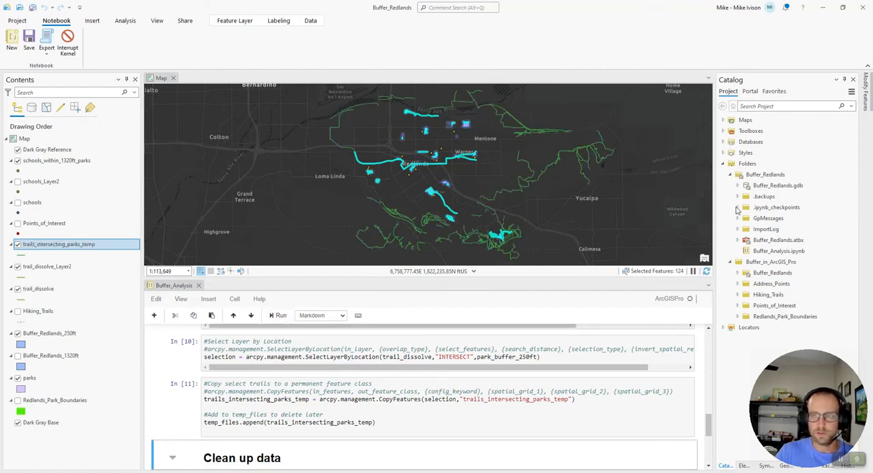
{"action": "left_click", "coordinate": [738, 185]}
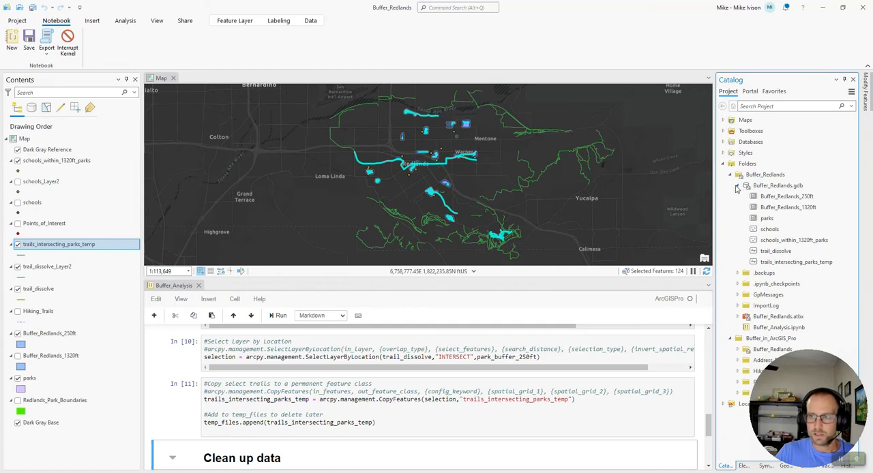
{"action": "left_click", "coordinate": [777, 185]}
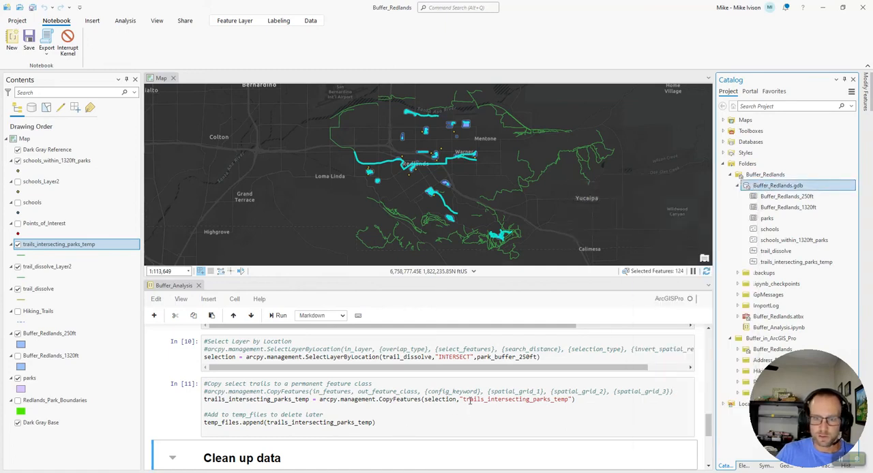
{"action": "left_click", "coordinate": [796, 262]}
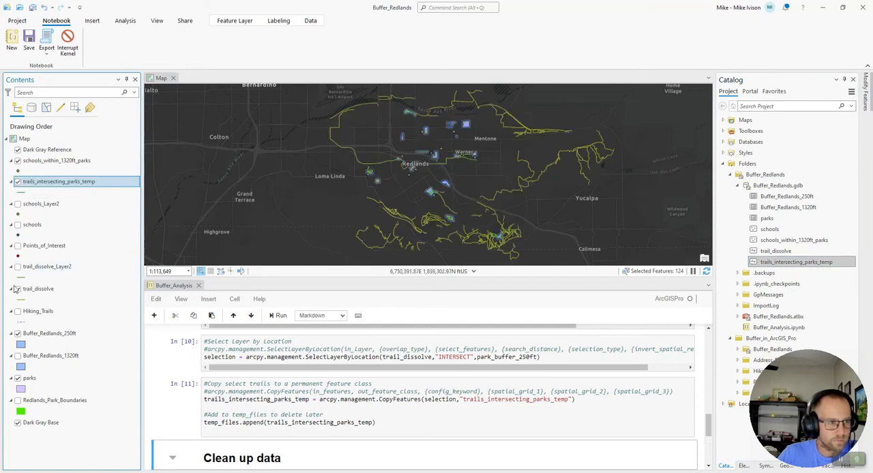
Hide the dissolved trail layers so only trails_intersecting_parks_temp shows on the map.
{"action": "left_click", "coordinate": [17, 289]}
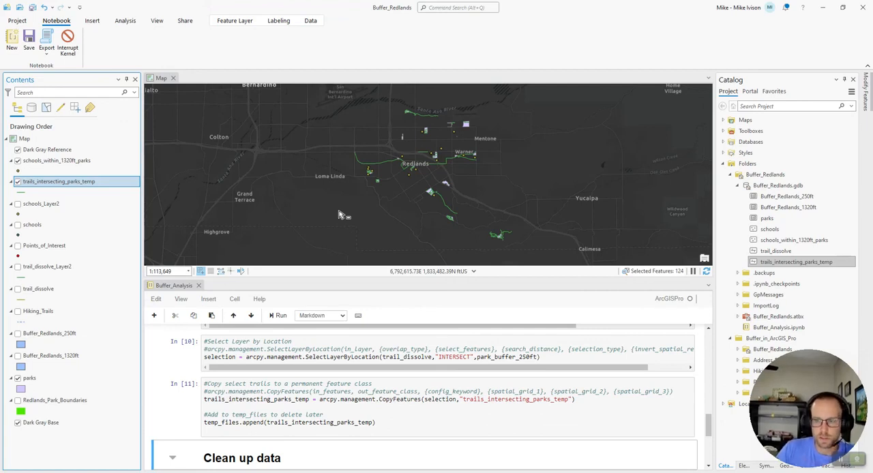
{"action": "scroll", "scroll_direction": "down", "scroll_amount": 3}
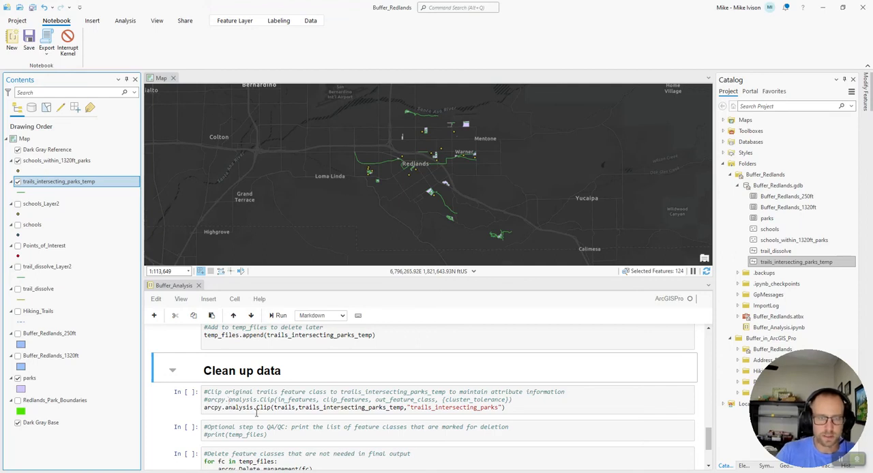
Explore trails_intersecting_parks_temp on the map and turn Hiking_Trails back on in Contents.
{"action": "left_click", "coordinate": [161, 78]}
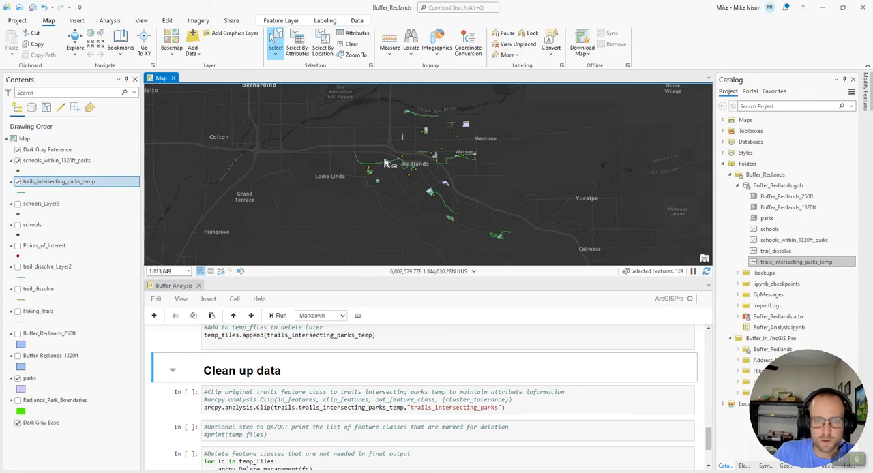
{"action": "left_click", "coordinate": [385, 161]}
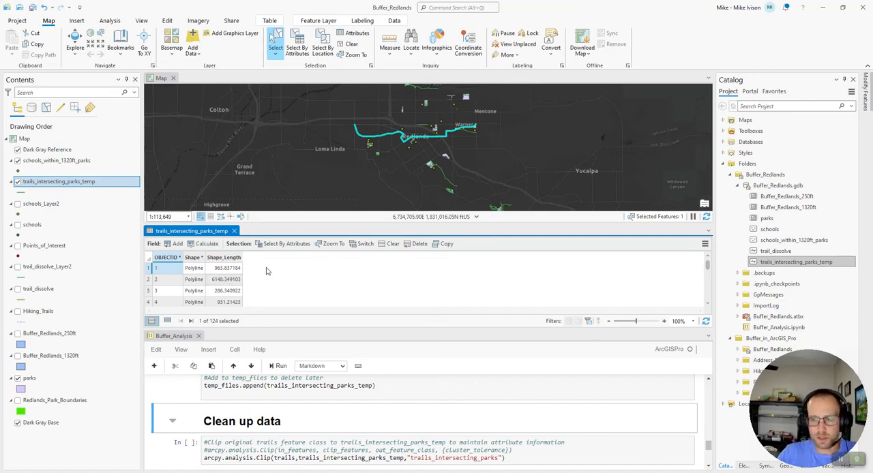
{"action": "mouse_move", "coordinate": [262, 252]}
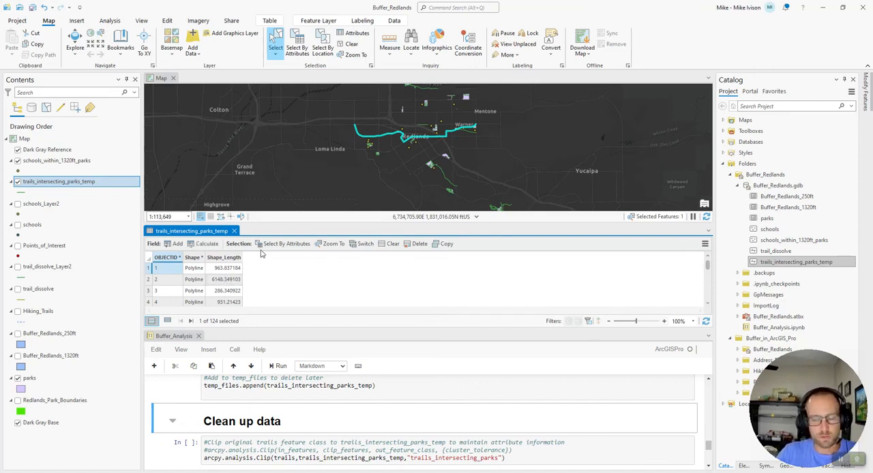
{"action": "mouse_move", "coordinate": [234, 231]}
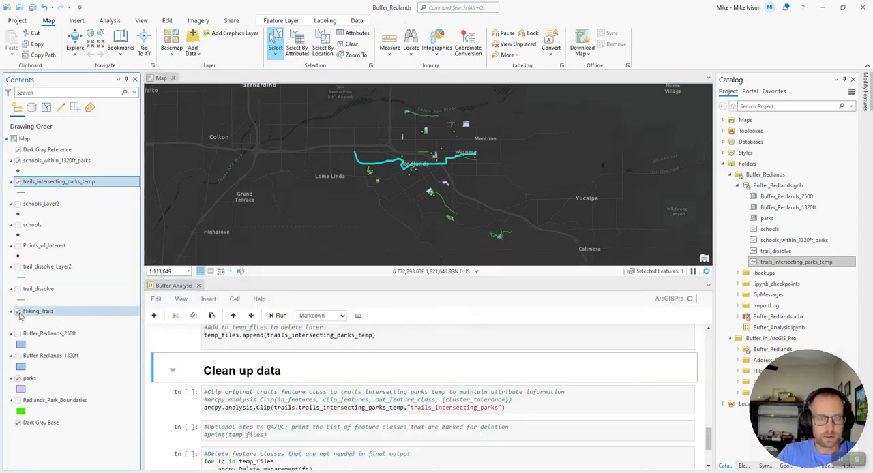
{"action": "left_click", "coordinate": [16, 311]}
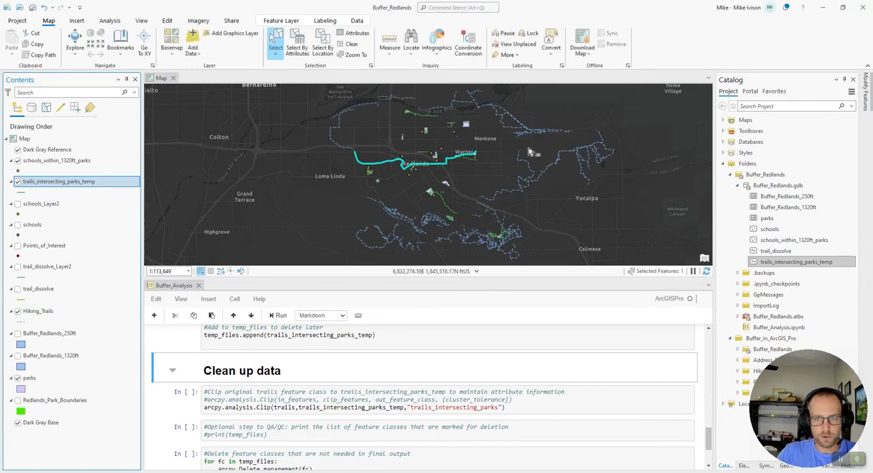
{"action": "mouse_move", "coordinate": [520, 124]}
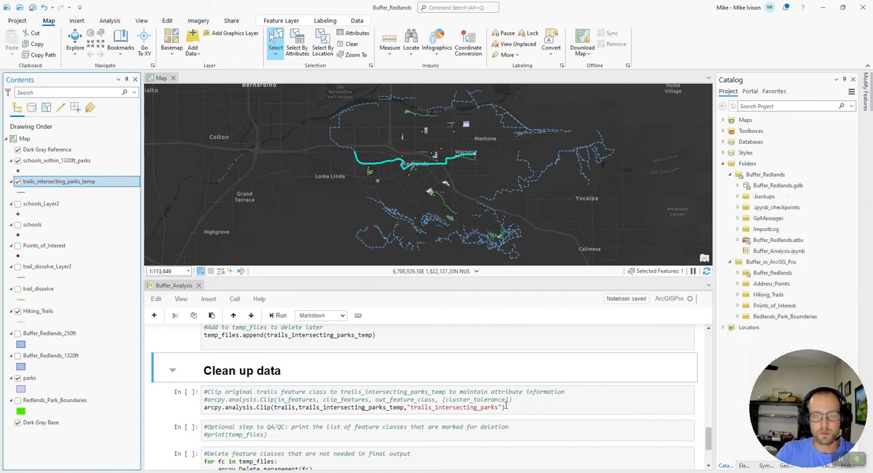
Run the Clip cell producing trails_intersecting_parks and select two clipped trails on the map.
{"action": "left_click", "coordinate": [278, 317]}
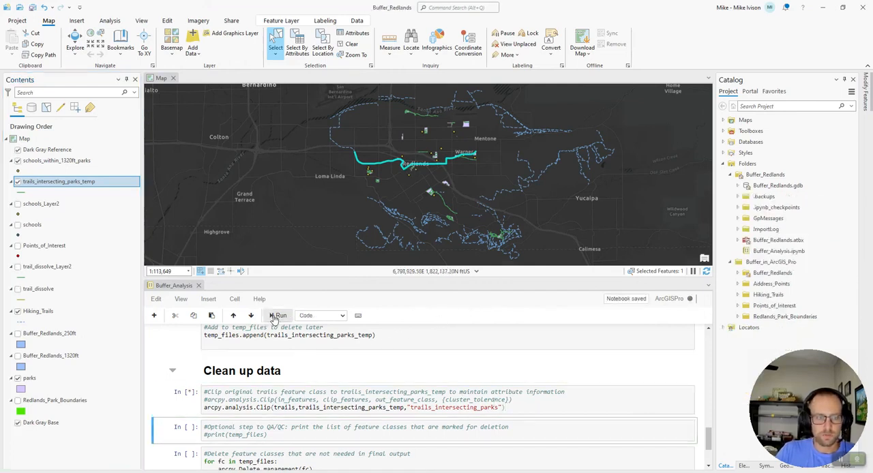
{"action": "left_click", "coordinate": [276, 316]}
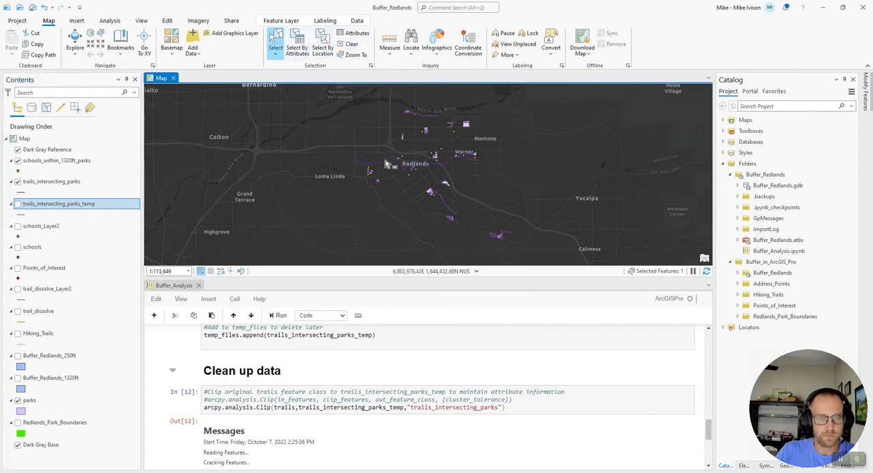
{"action": "left_click", "coordinate": [374, 177]}
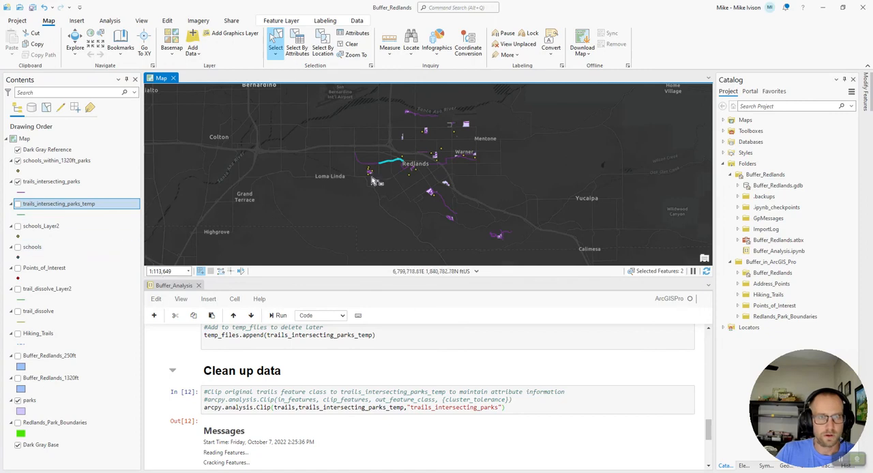
View the trails_intersecting_parks attribute table and expand Buffer_Redlands.gdb to confirm it is listed.
{"action": "left_click", "coordinate": [52, 181]}
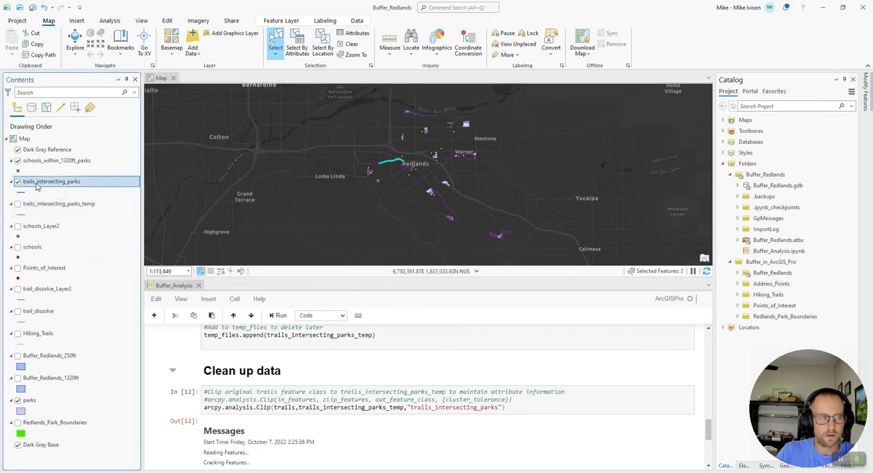
{"action": "double_click", "coordinate": [52, 182]}
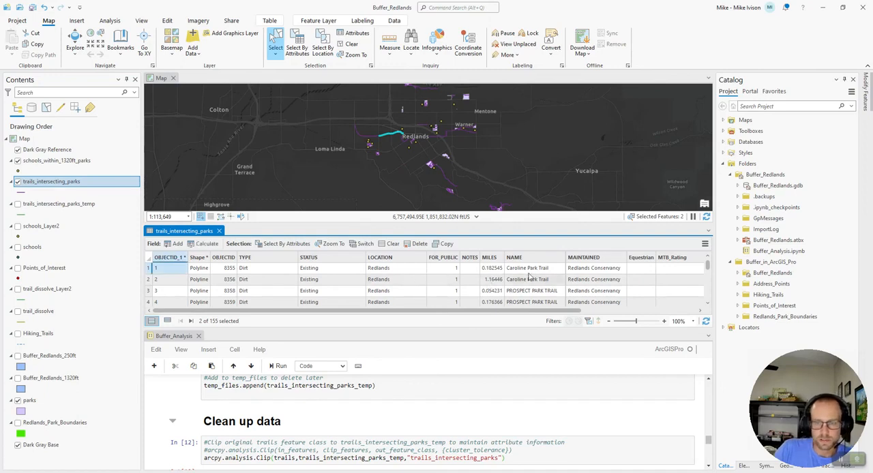
{"action": "mouse_move", "coordinate": [517, 298]}
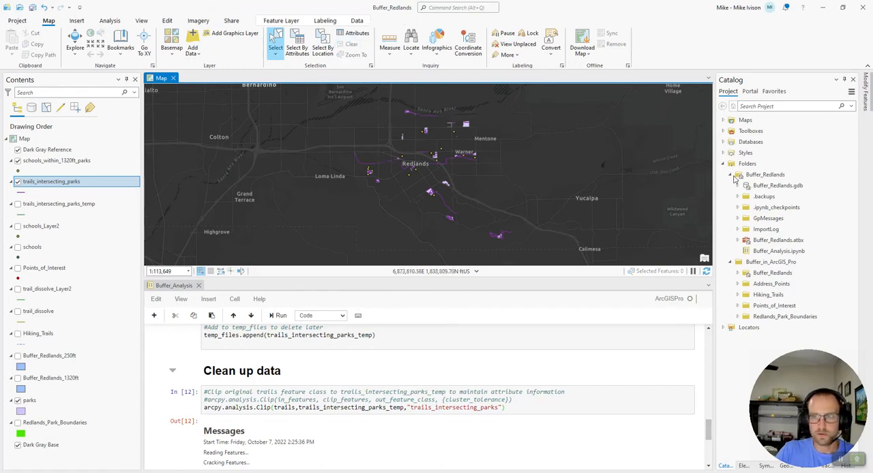
{"action": "left_click", "coordinate": [739, 185]}
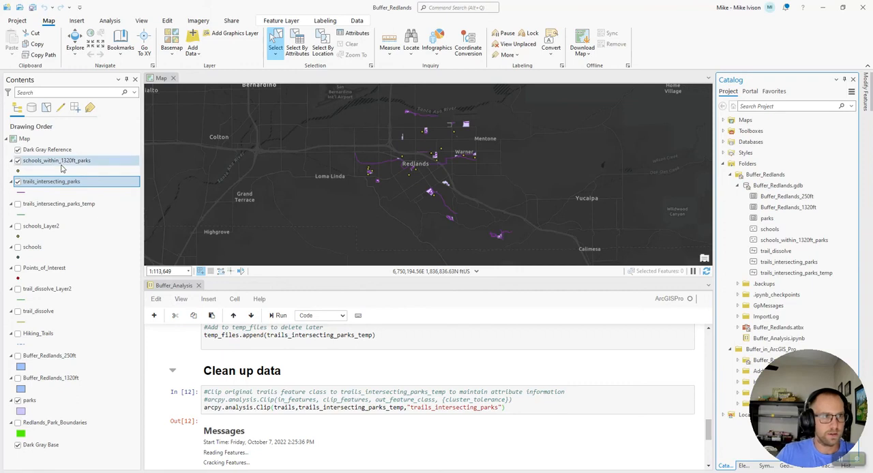
{"action": "left_click", "coordinate": [58, 161]}
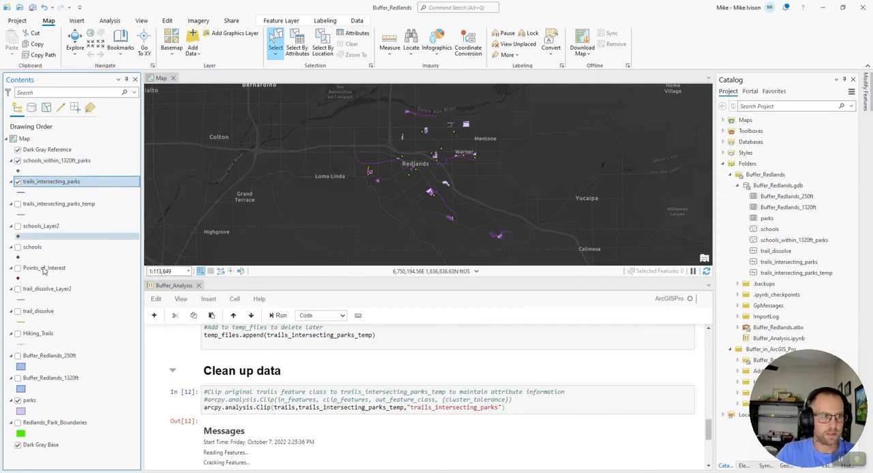
Move parks up the drawing order and review the cell collecting schools as temporary.
{"action": "left_click", "coordinate": [36, 396]}
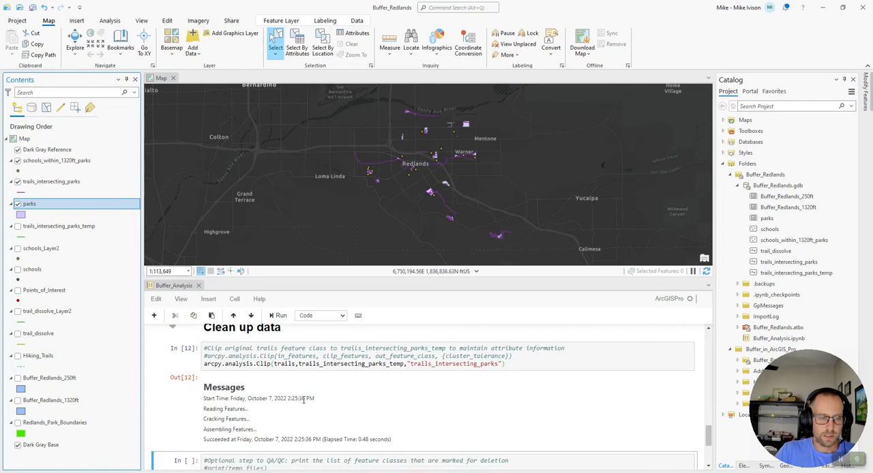
{"action": "scroll", "scroll_direction": "down", "scroll_amount": 3}
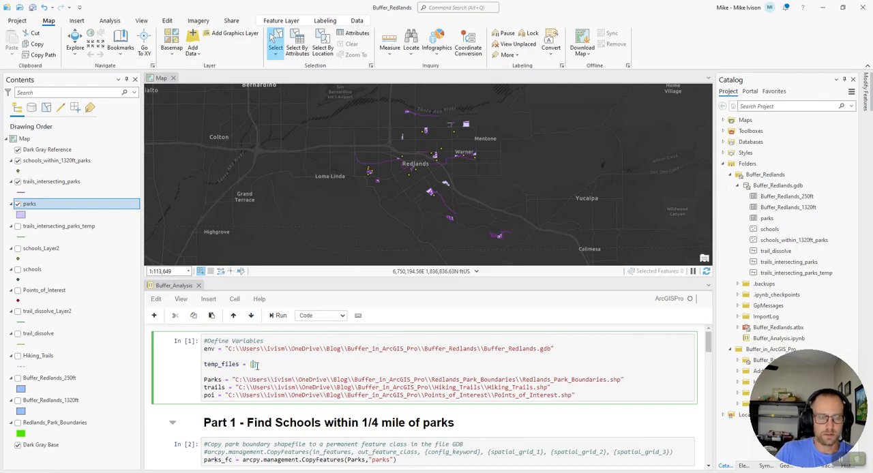
{"action": "scroll", "scroll_direction": "down", "scroll_amount": 3}
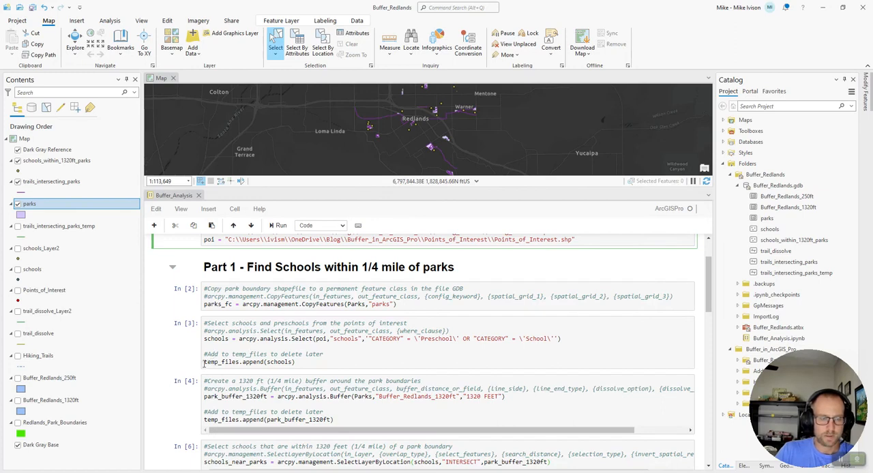
{"action": "left_click", "coordinate": [254, 363]}
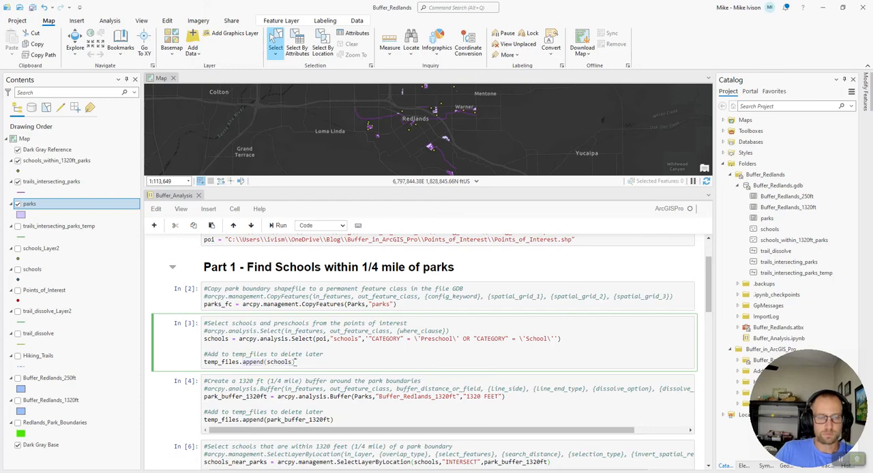
Uncomment print(temp_files) in the QA/QC cell to list temporary feature classes.
{"action": "scroll", "scroll_direction": "down", "scroll_amount": 3}
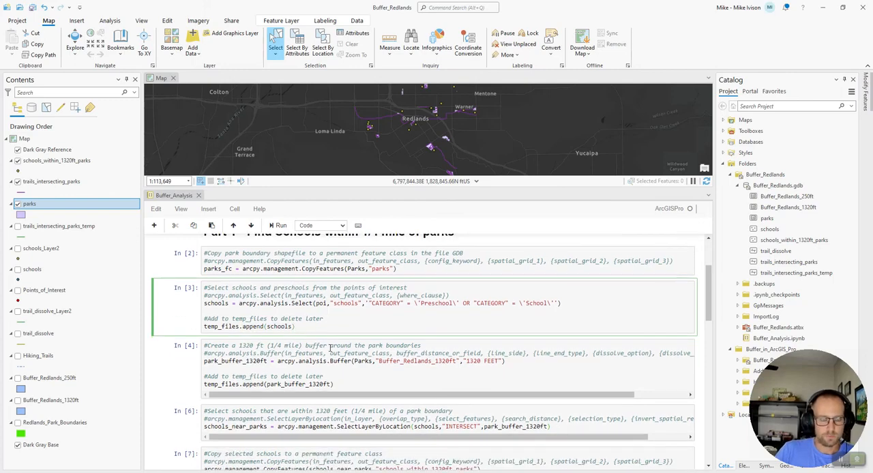
{"action": "scroll", "scroll_direction": "down", "scroll_amount": 3}
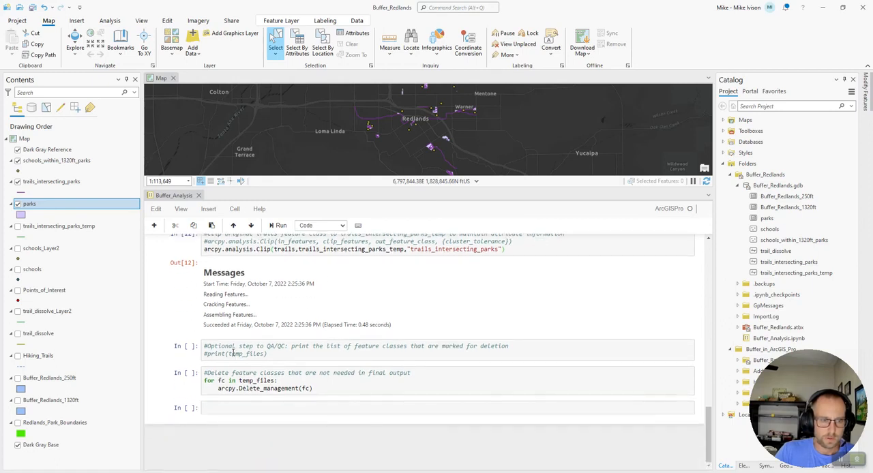
{"action": "mouse_move", "coordinate": [270, 390]}
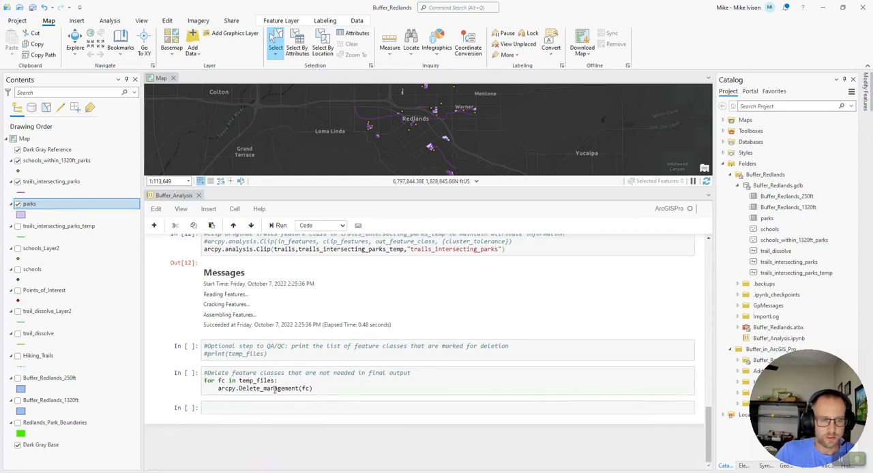
{"action": "left_click", "coordinate": [355, 349]}
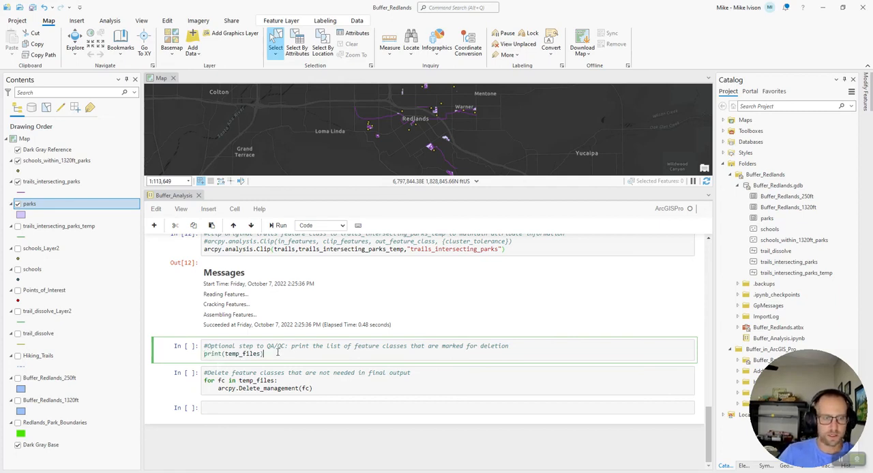
{"action": "mouse_move", "coordinate": [275, 232]}
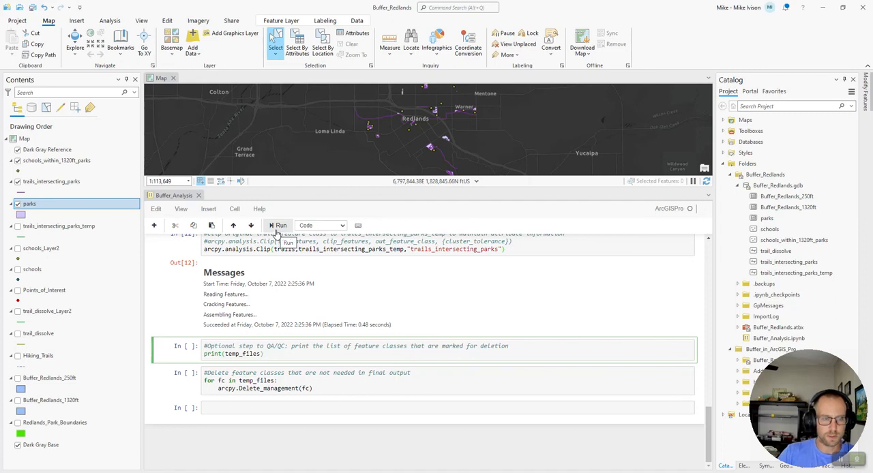
Print the temporary feature class list and run the Delete_management loop to remove them.
{"action": "left_click", "coordinate": [278, 225]}
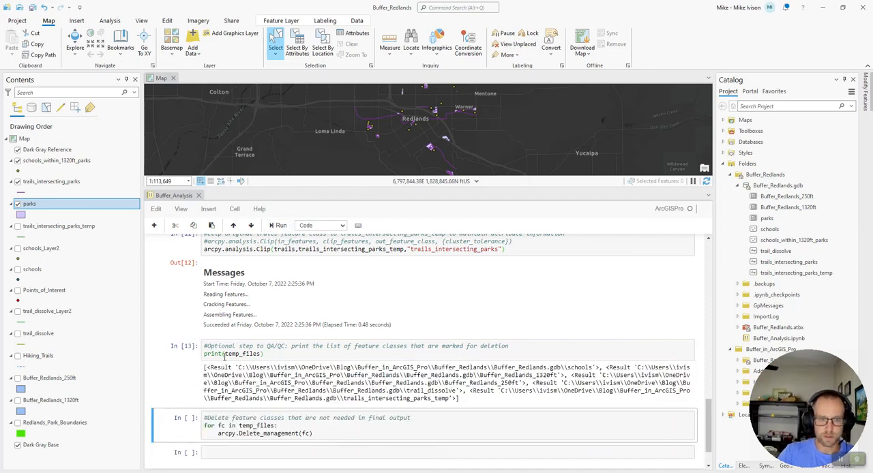
{"action": "mouse_move", "coordinate": [416, 190]}
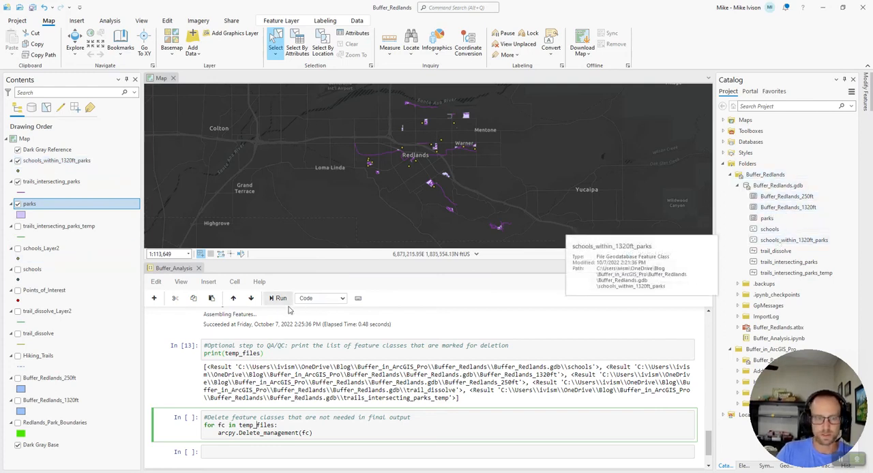
{"action": "left_click", "coordinate": [279, 299]}
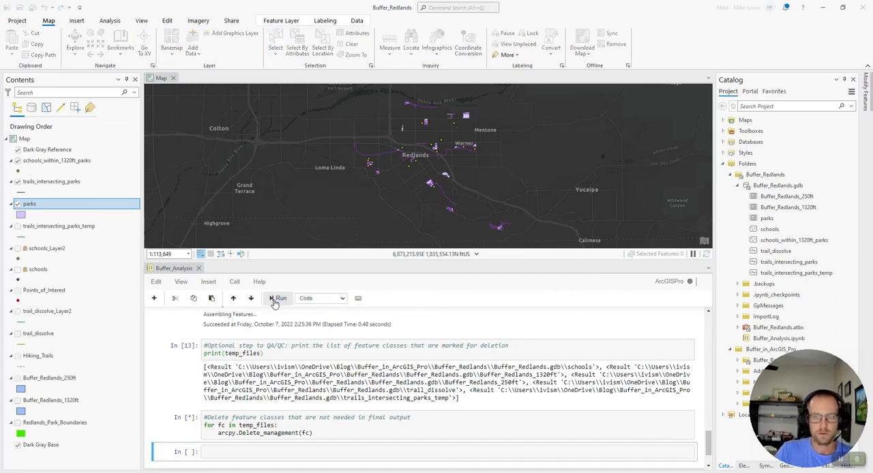
{"action": "left_click", "coordinate": [279, 299]}
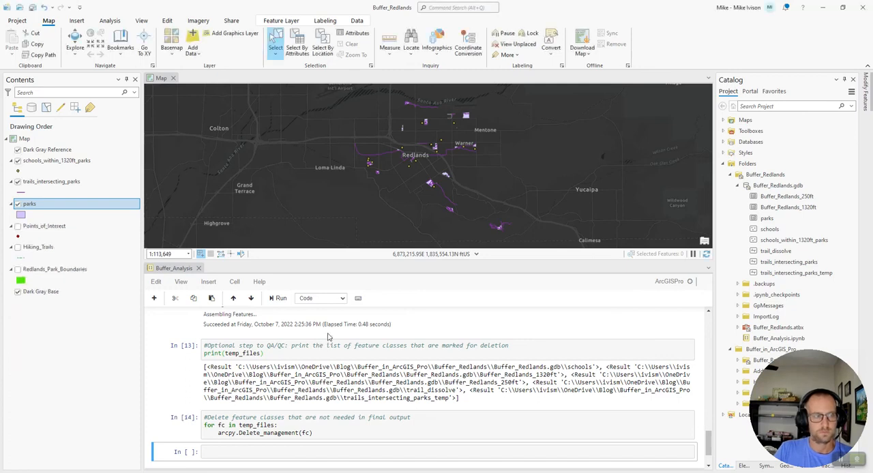
Refresh Buffer_Redlands.gdb in Catalog to confirm only parks, schools_within_1320ft_parks and trails_intersecting_parks remain.
{"action": "left_click", "coordinate": [777, 186]}
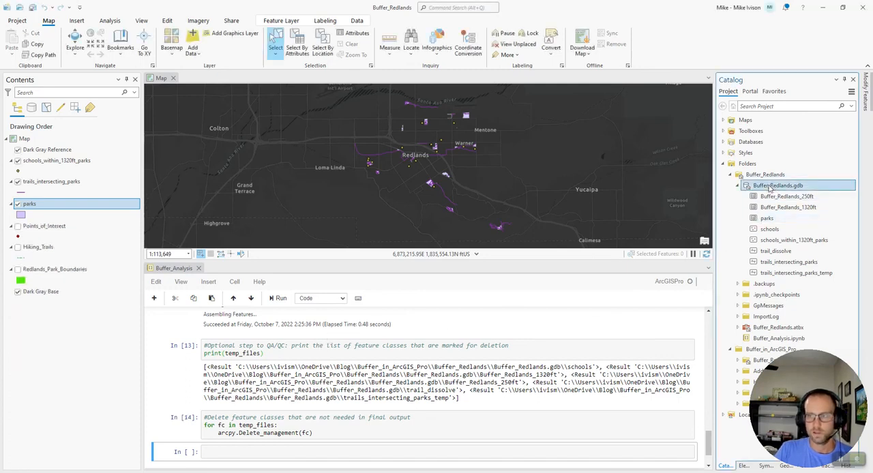
{"action": "right_click", "coordinate": [786, 185]}
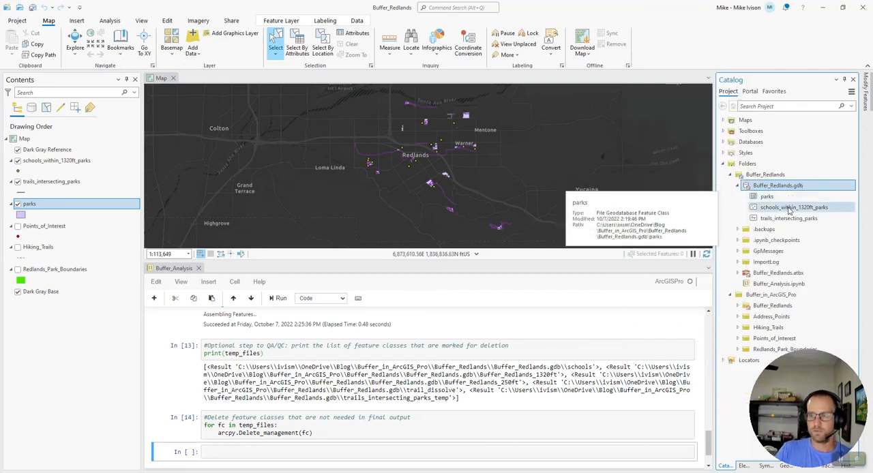
{"action": "mouse_move", "coordinate": [788, 218]}
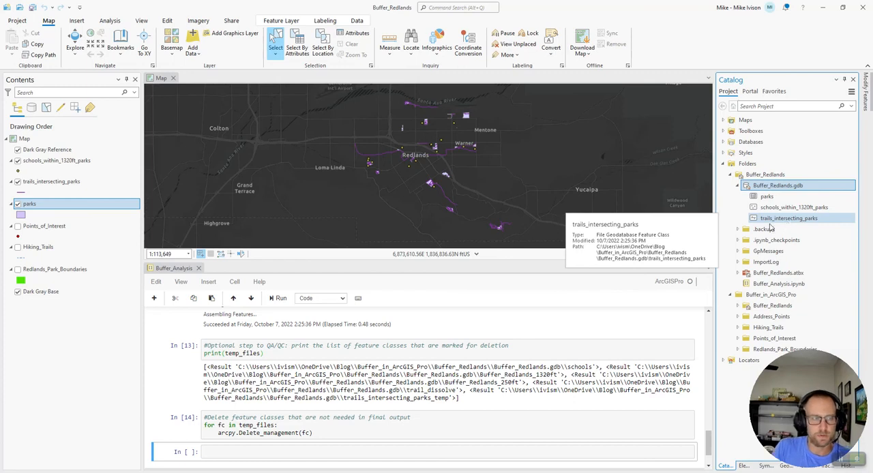